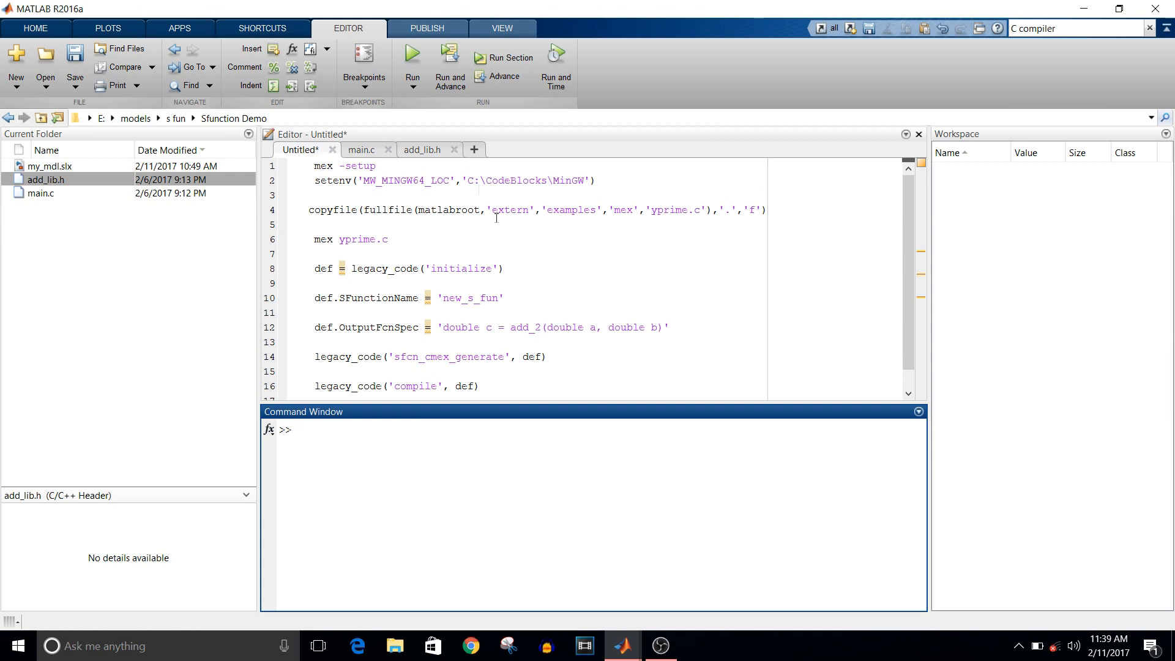
# Evaluate the 'mex -setup' line so MEX reports it uses the MinGW64 C compiler.
pyautogui.click(383, 165)
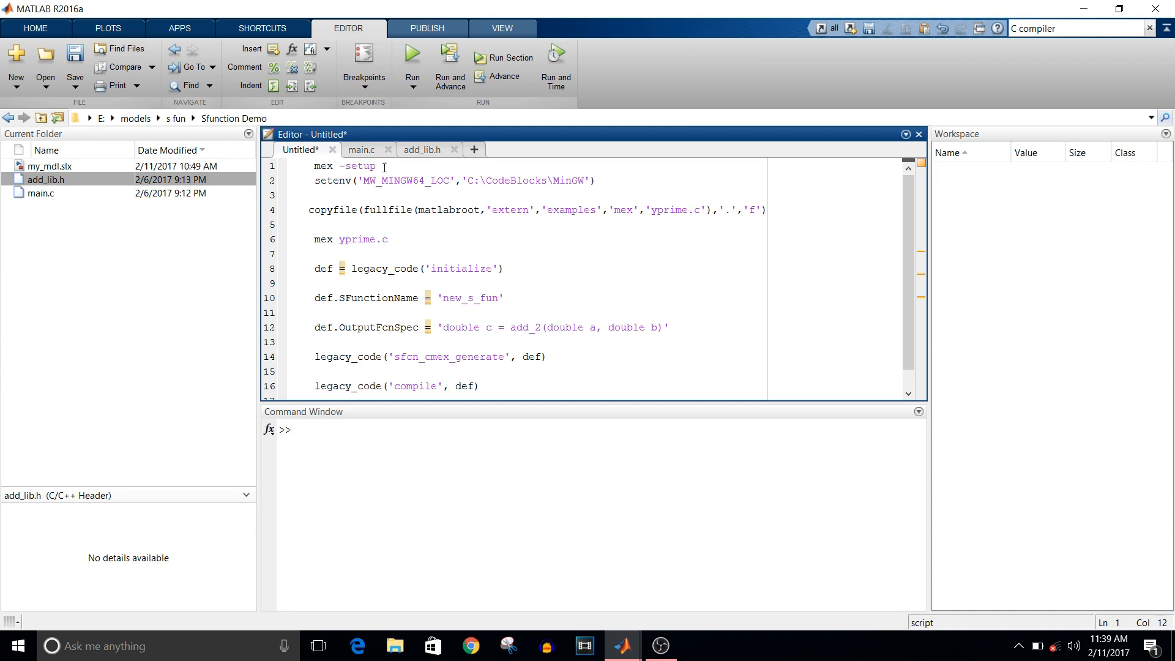
pyautogui.doubleClick(345, 165)
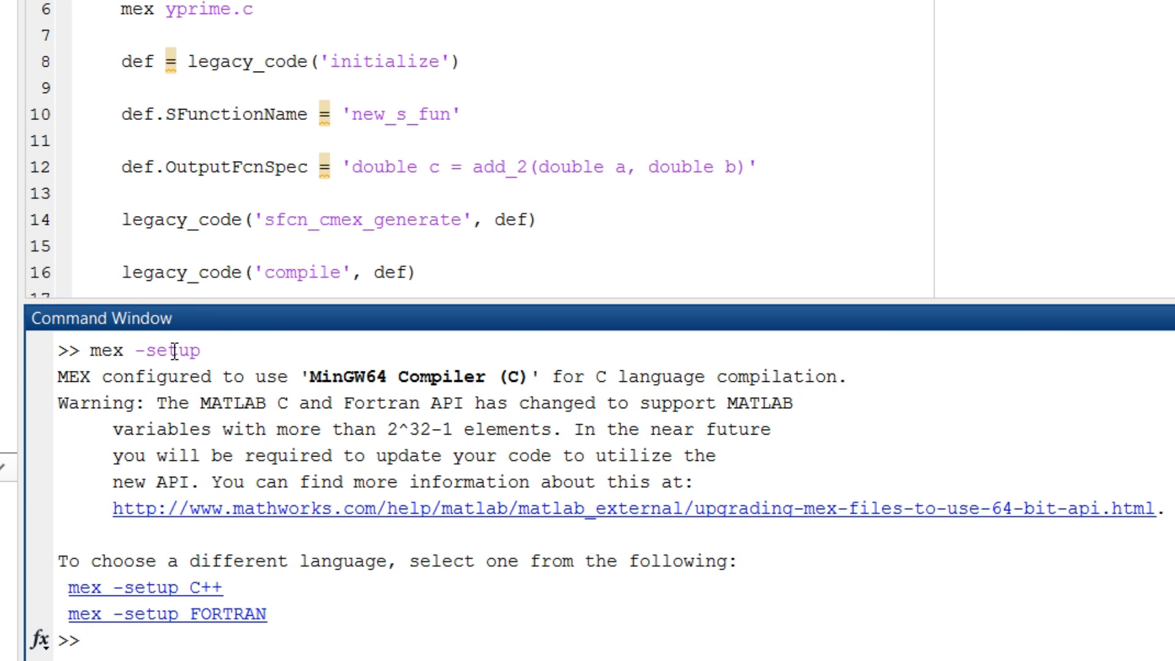
pyautogui.click(90, 643)
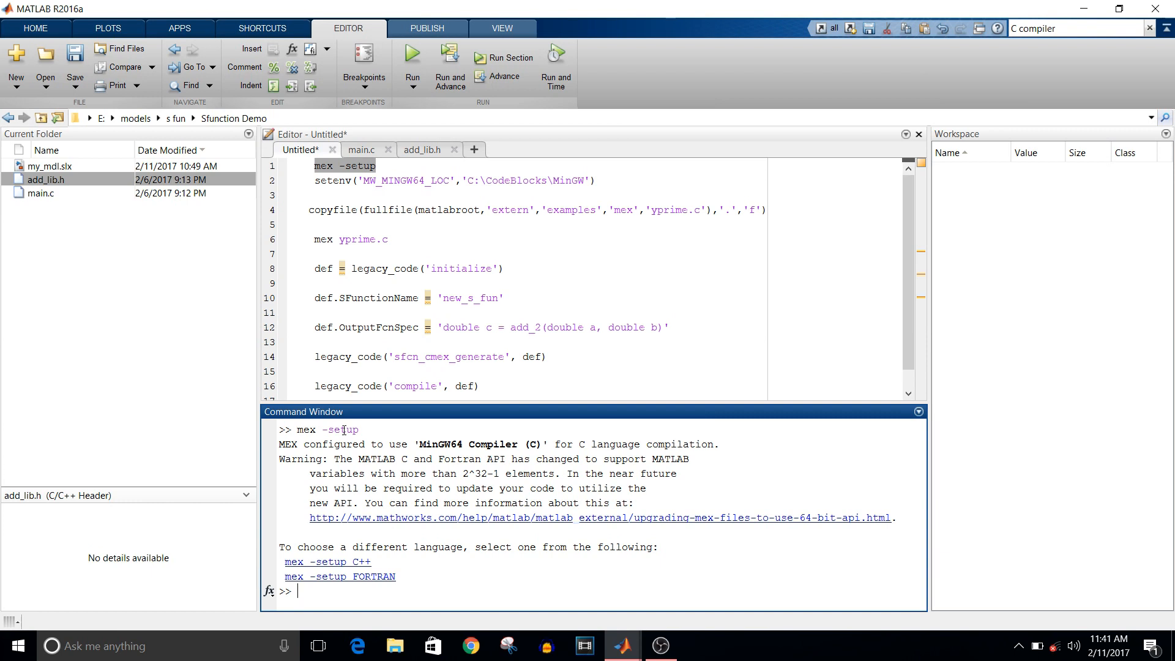
pyautogui.click(551, 182)
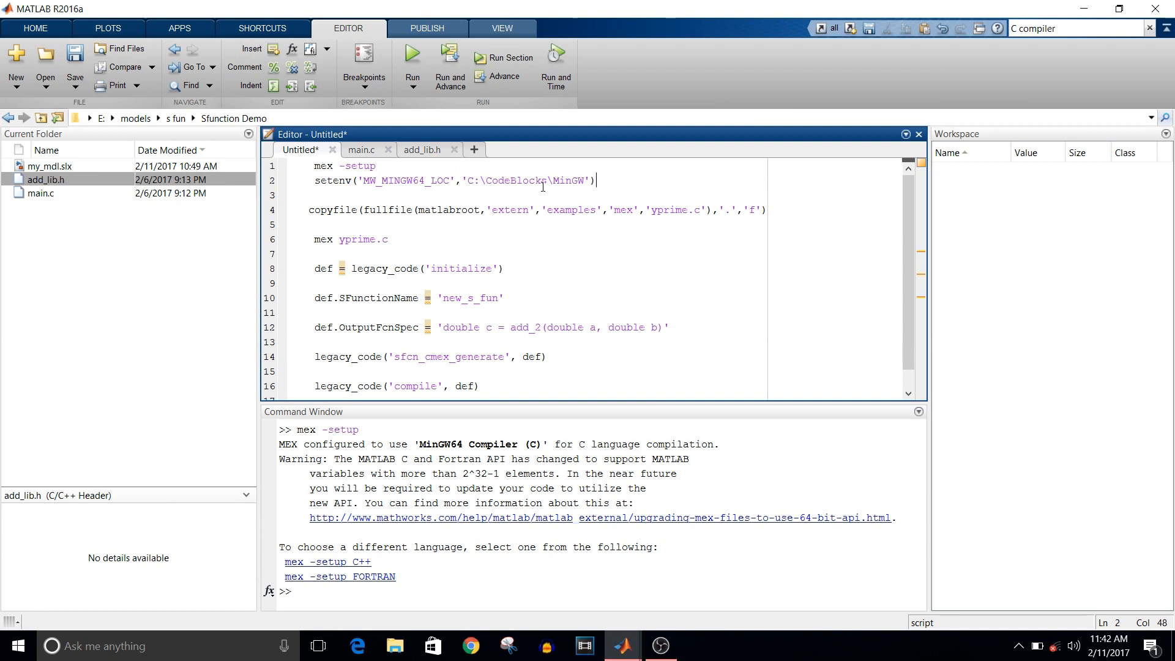
pyautogui.moveTo(623, 645)
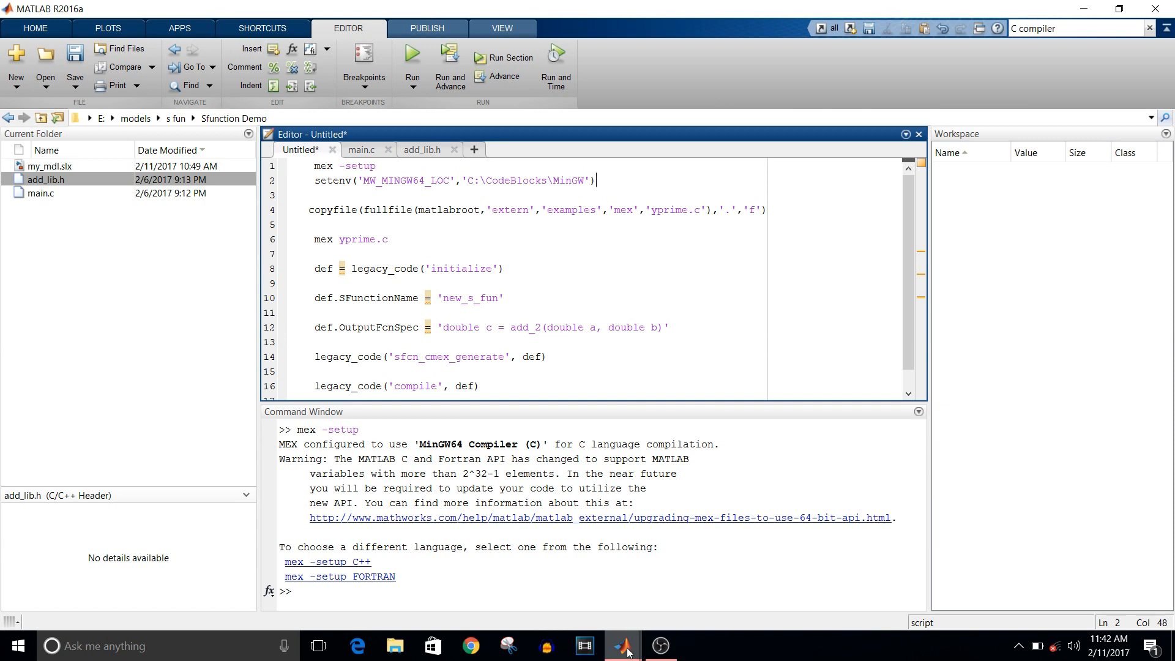
pyautogui.moveTo(626, 645)
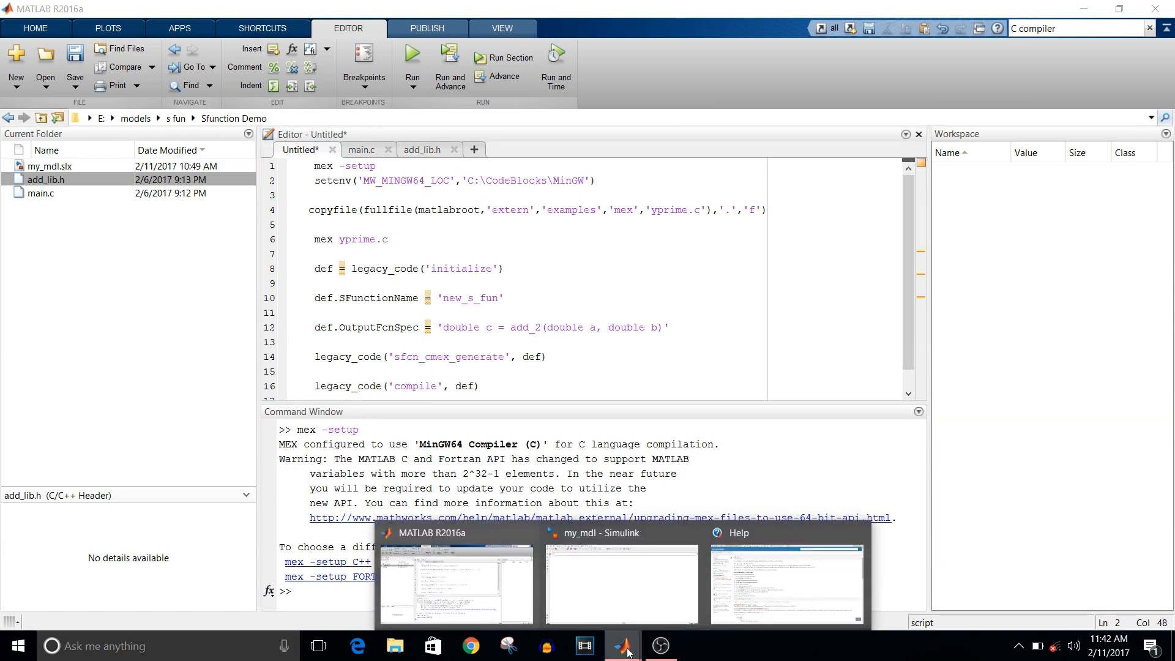
pyautogui.moveTo(787, 589)
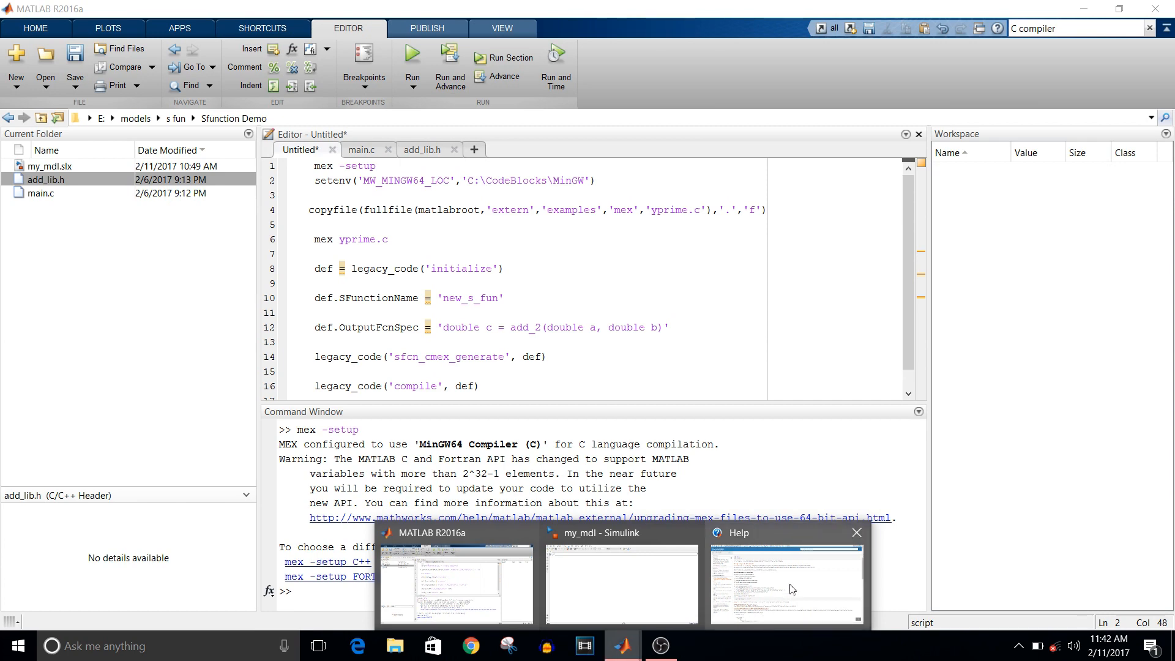
pyautogui.click(786, 584)
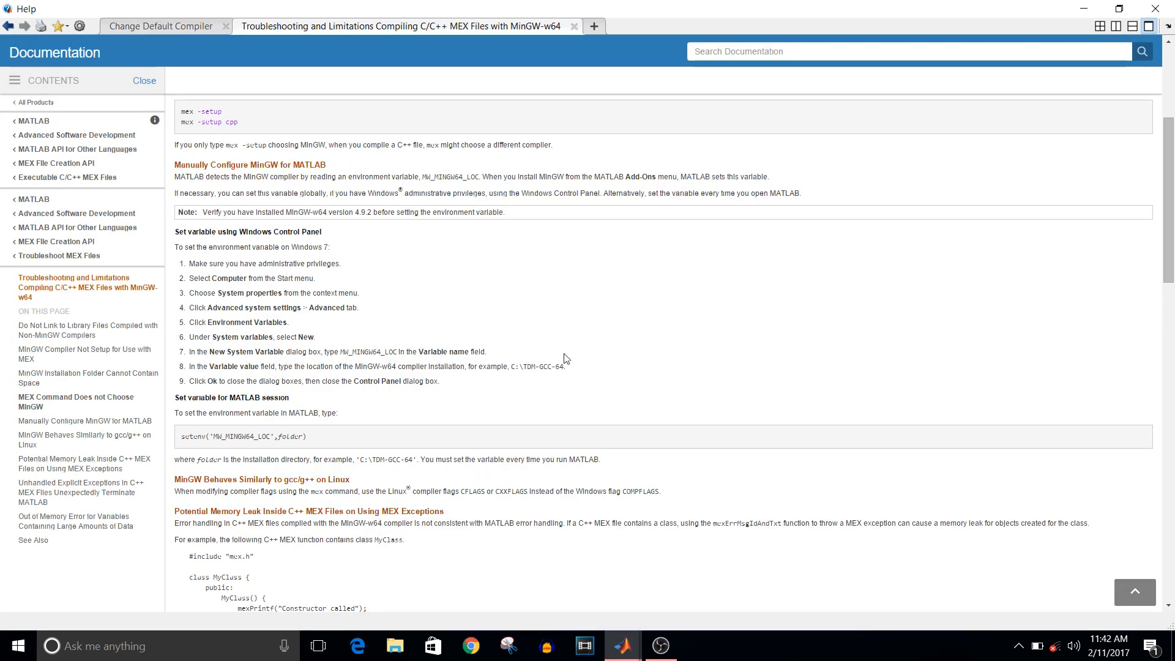
pyautogui.moveTo(369, 404)
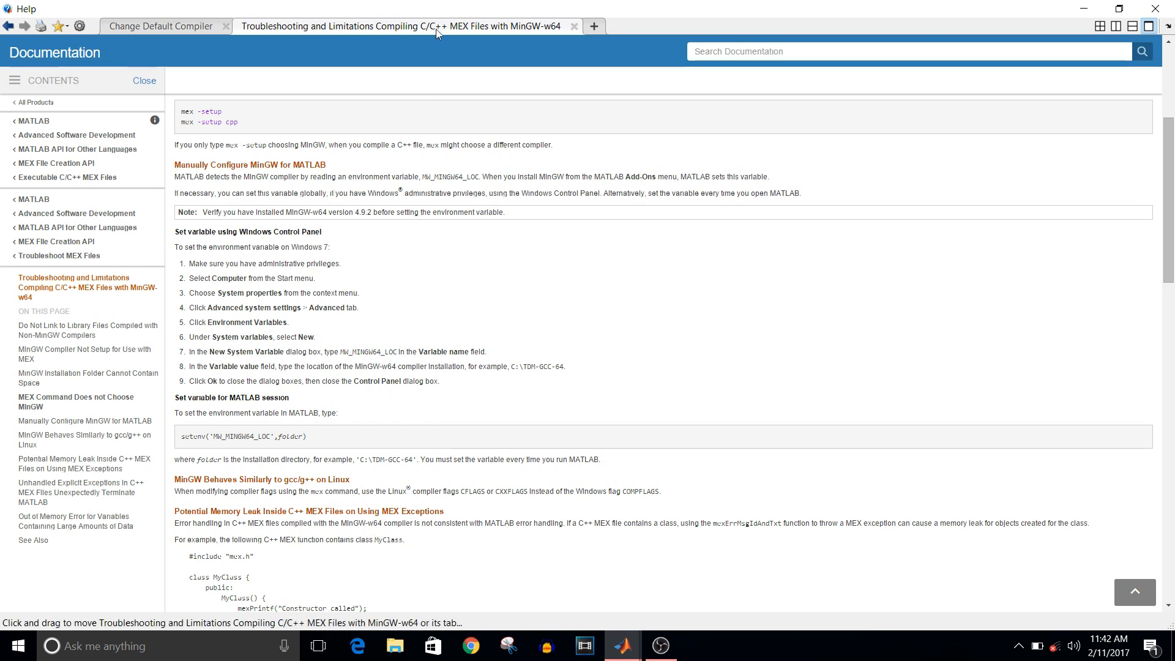
pyautogui.moveTo(467, 191)
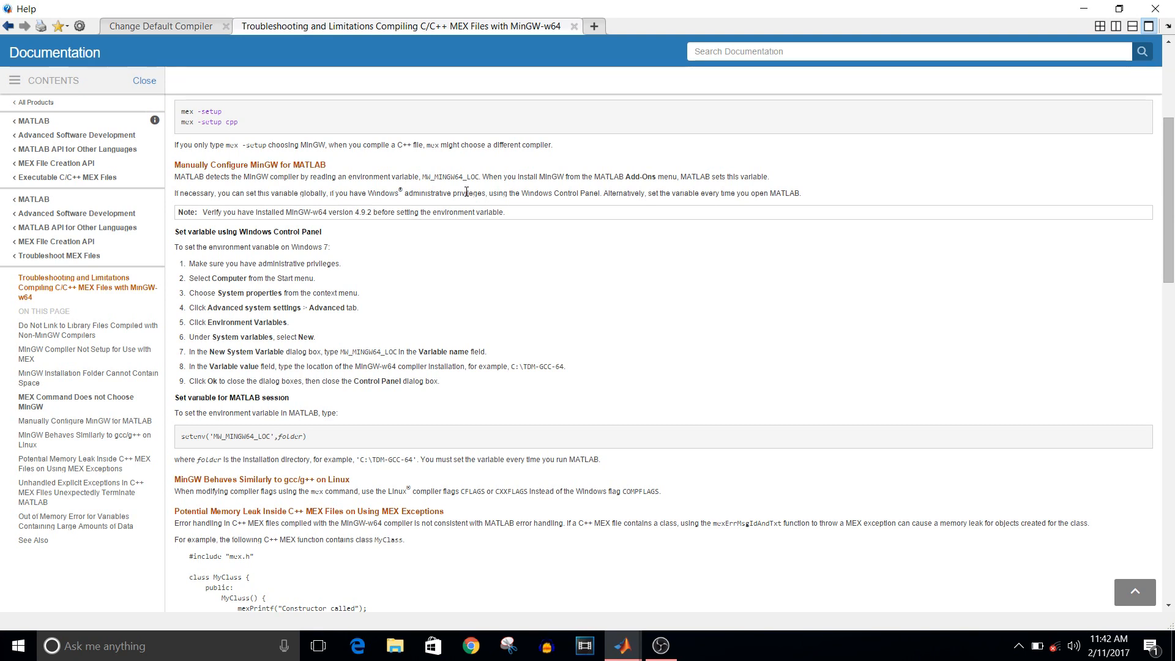
pyautogui.moveTo(503, 323)
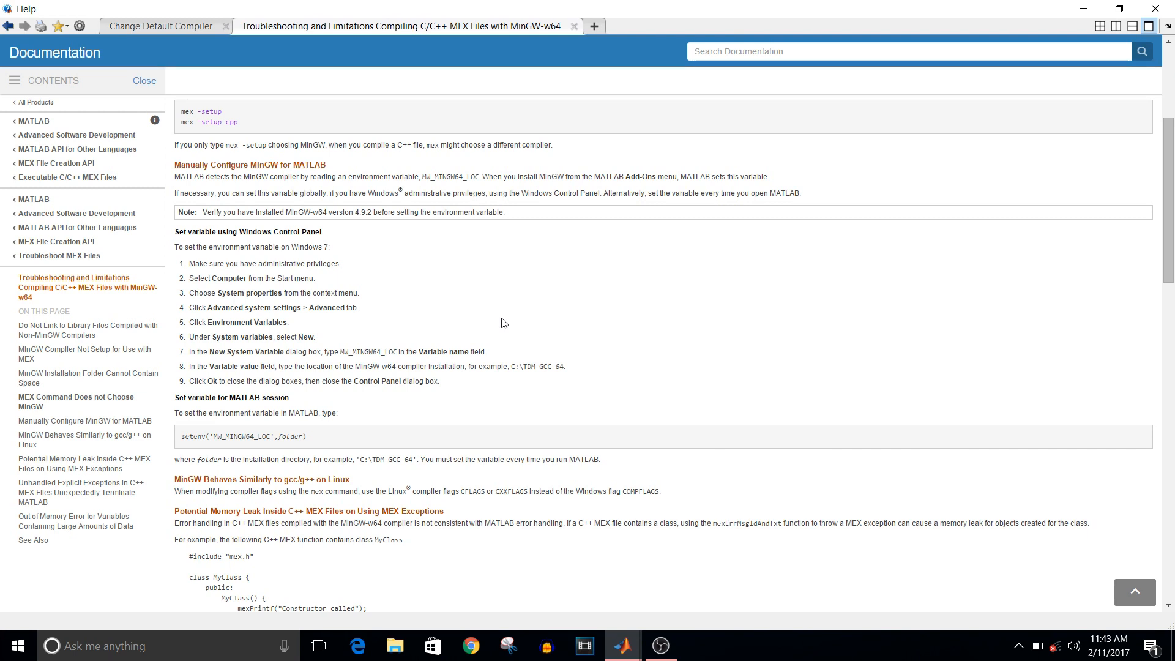
pyautogui.moveTo(349, 409)
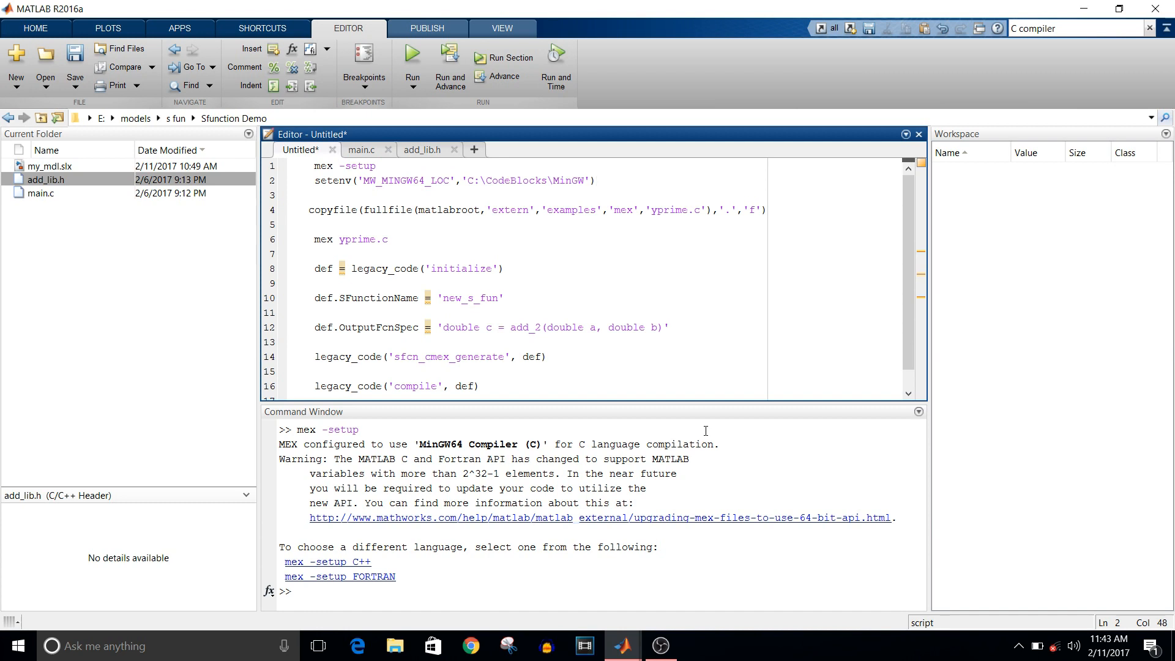
# Run the copyfile command to bring yprime.c from the MEX examples into the current folder.
pyautogui.click(597, 180)
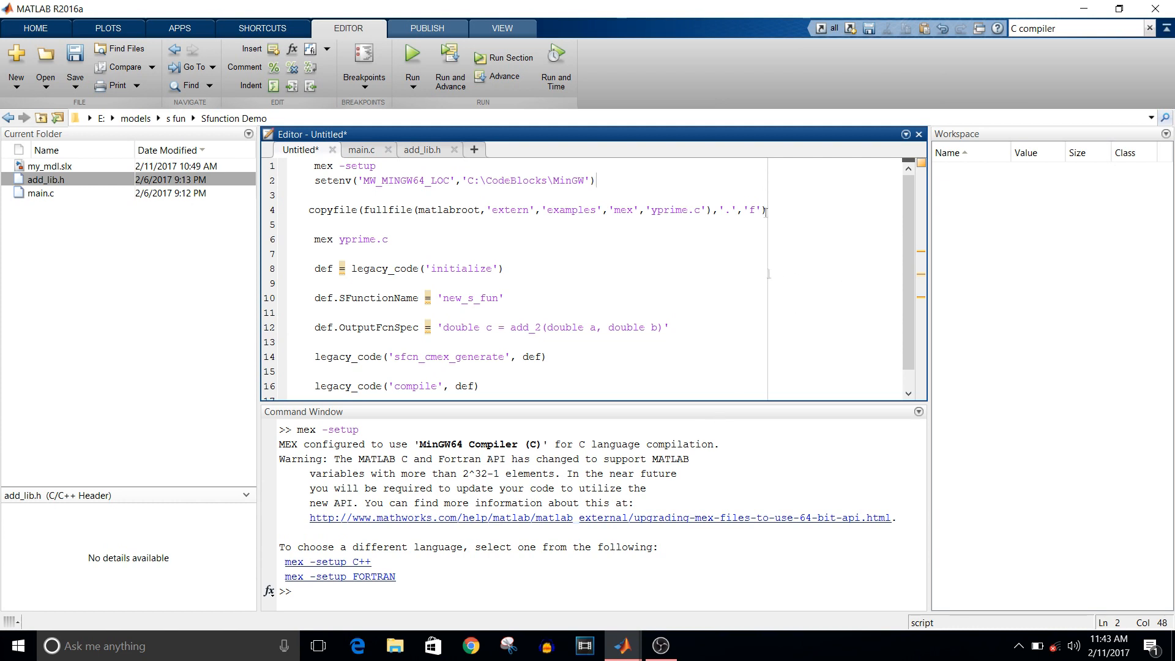
pyautogui.tripleClick(526, 209)
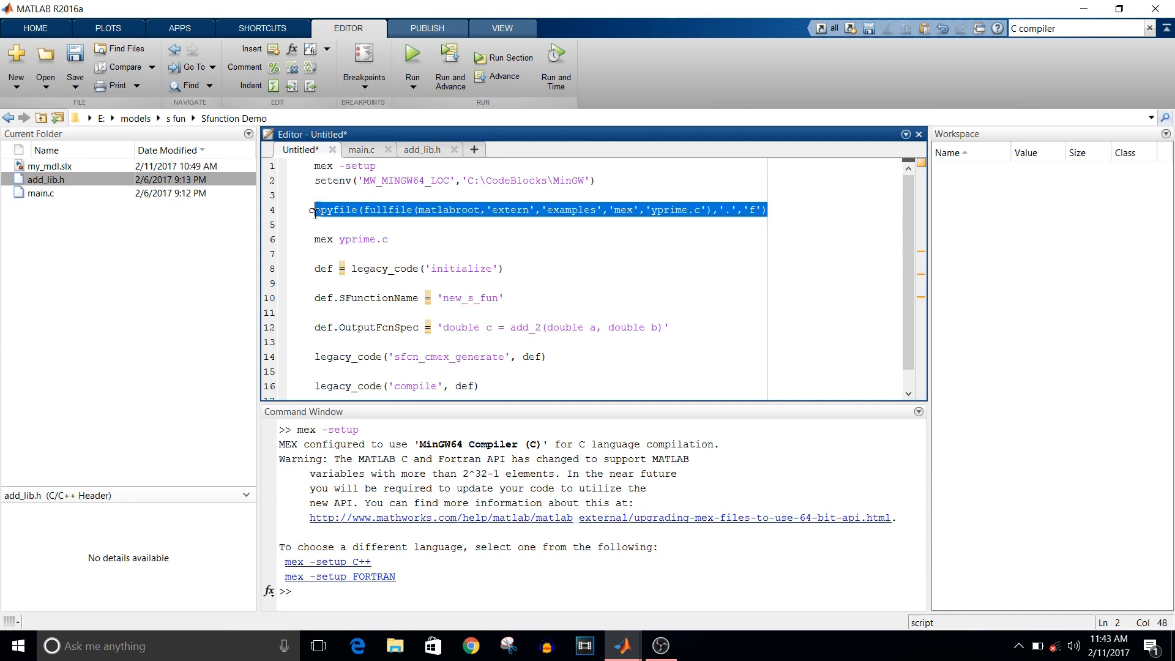
pyautogui.click(313, 209)
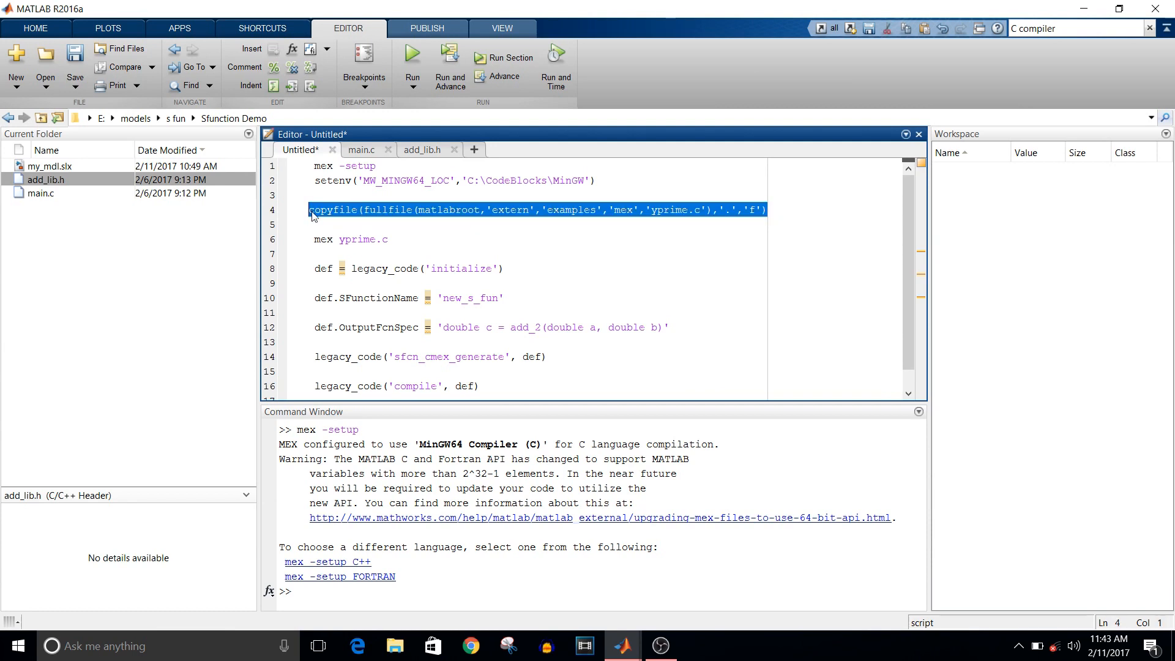
pyautogui.moveTo(347, 586)
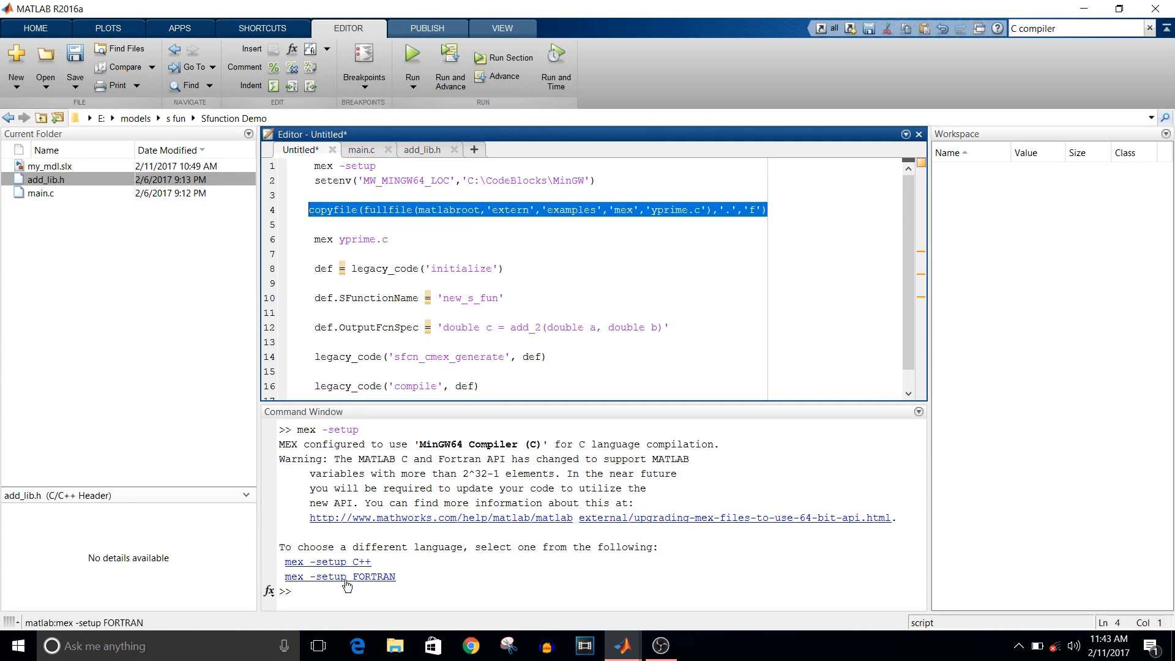
pyautogui.click(339, 590)
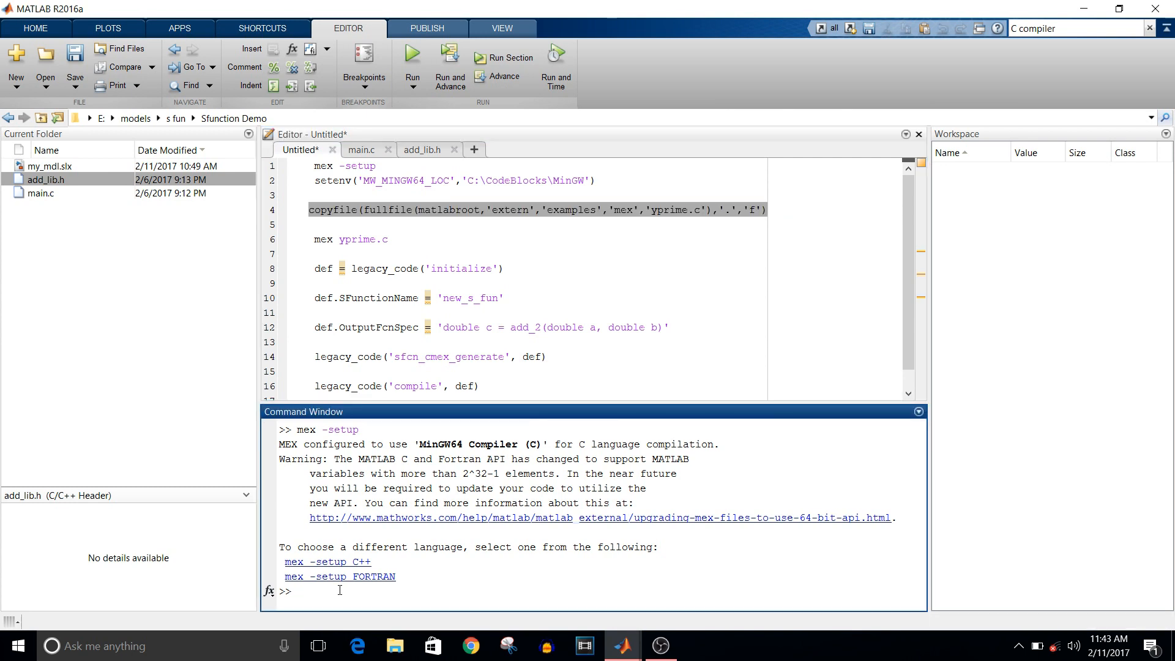
pyautogui.write("copyfile(fullfile(matlabroot,'extern','examples','mex','yprime.c'),'.','f')")
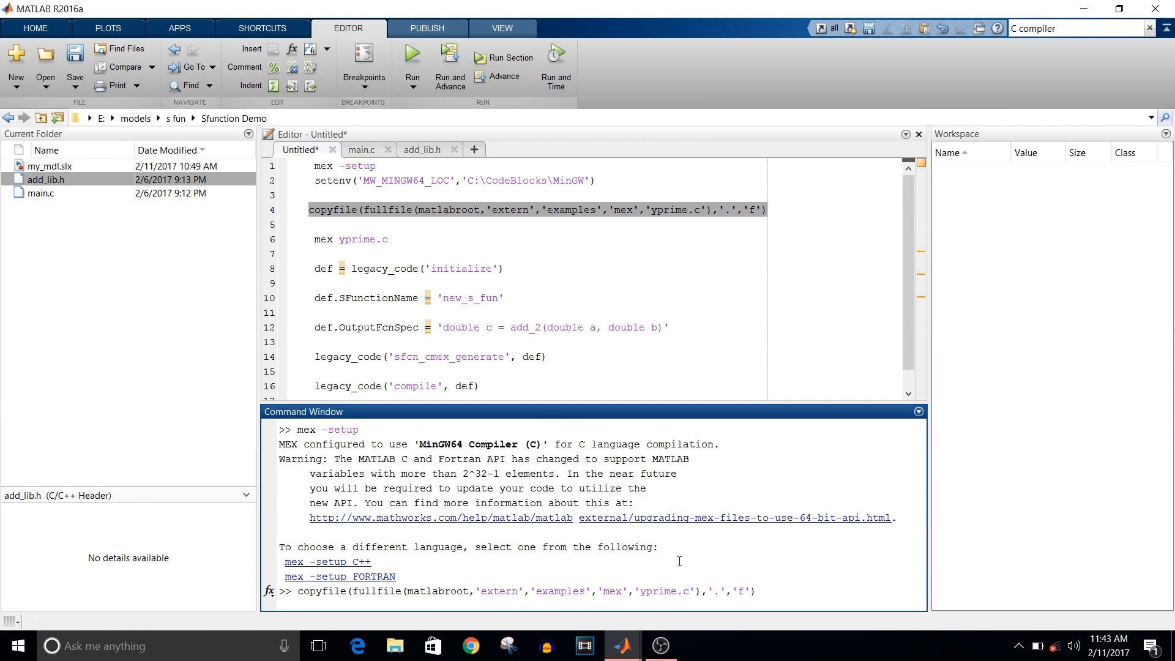
pyautogui.press('Return')
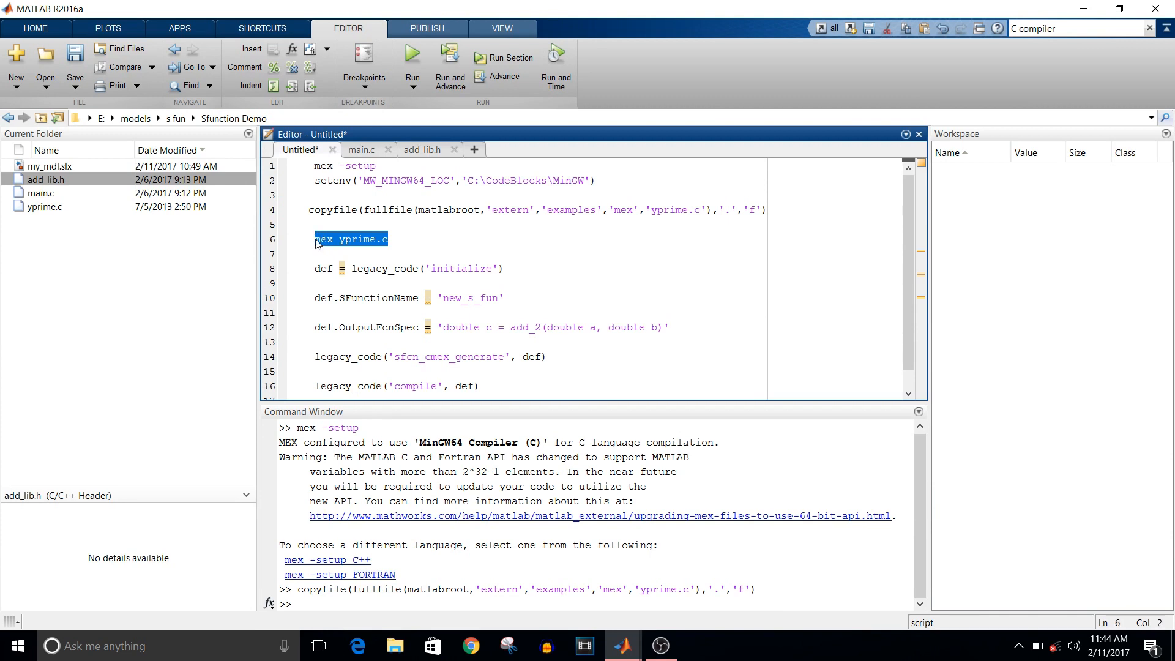
pyautogui.moveTo(356, 643)
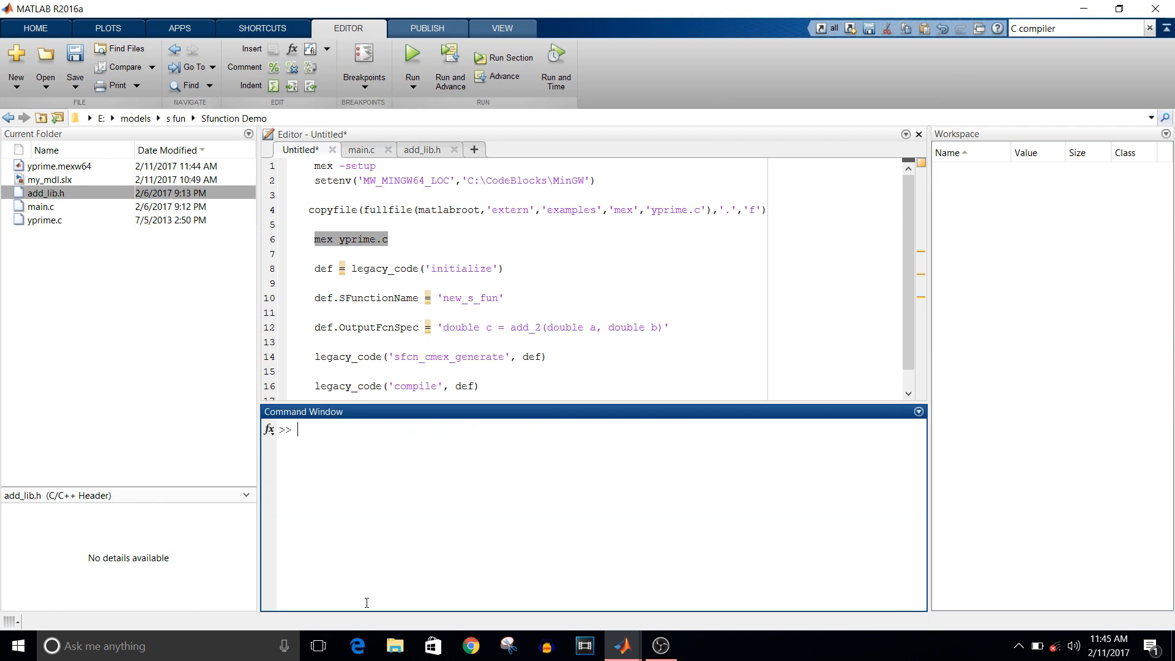
# Review main.c defining add_2 and the add_lib.h header declaring it.
pyautogui.scroll(-3)
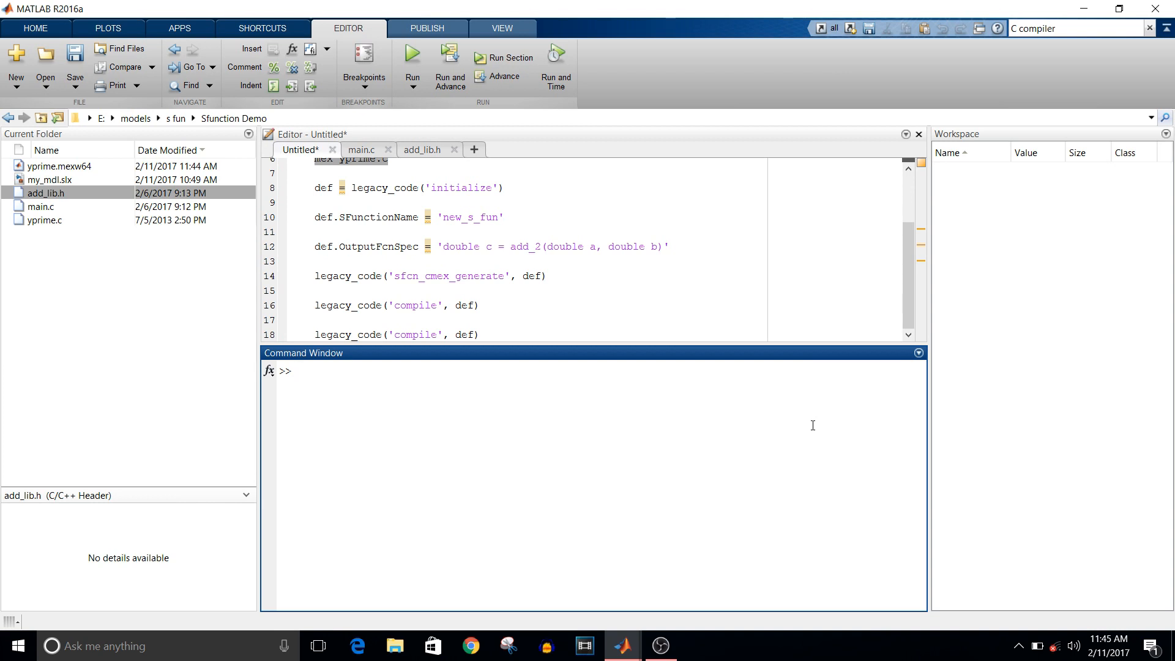
pyautogui.click(362, 149)
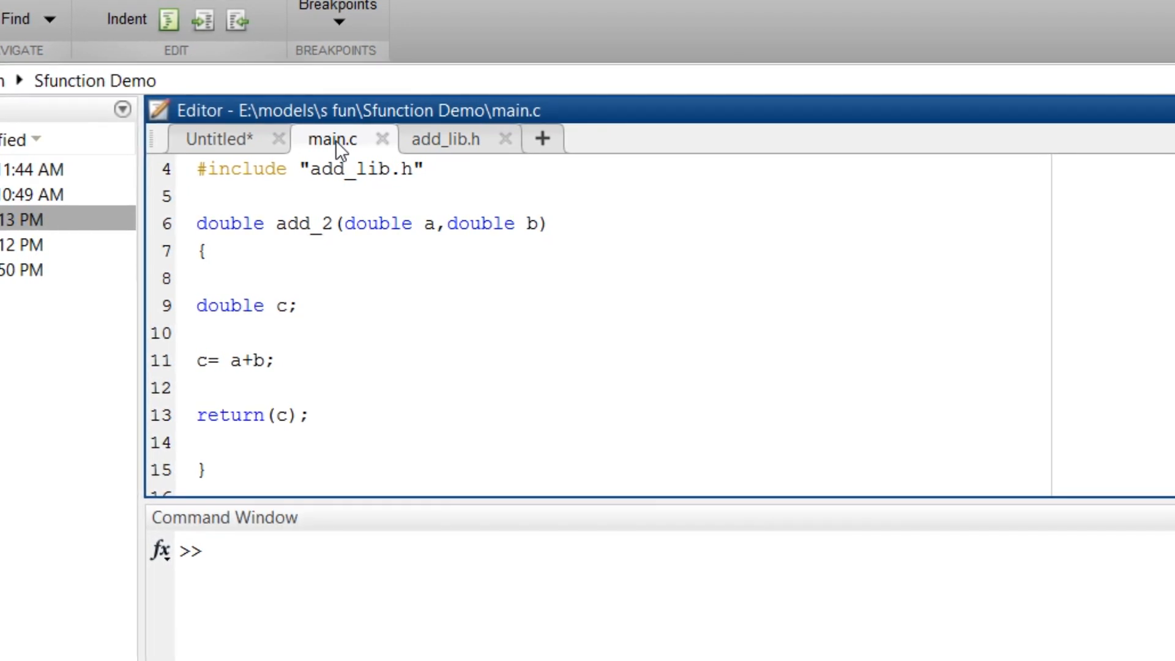
pyautogui.moveTo(395, 72)
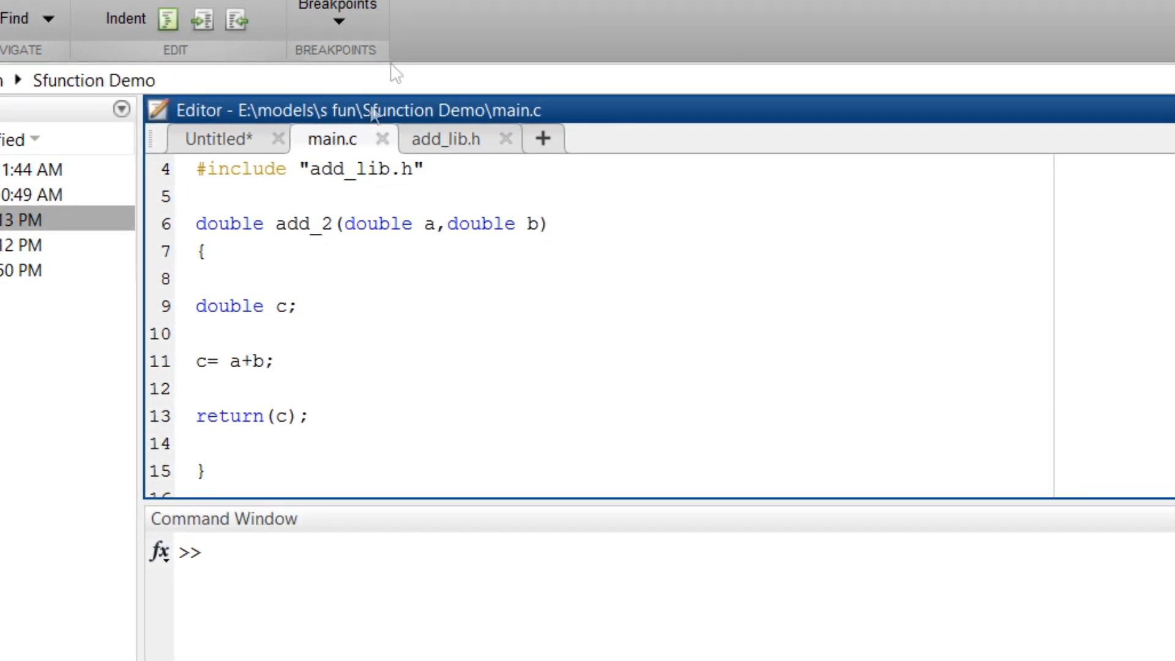
pyautogui.click(445, 139)
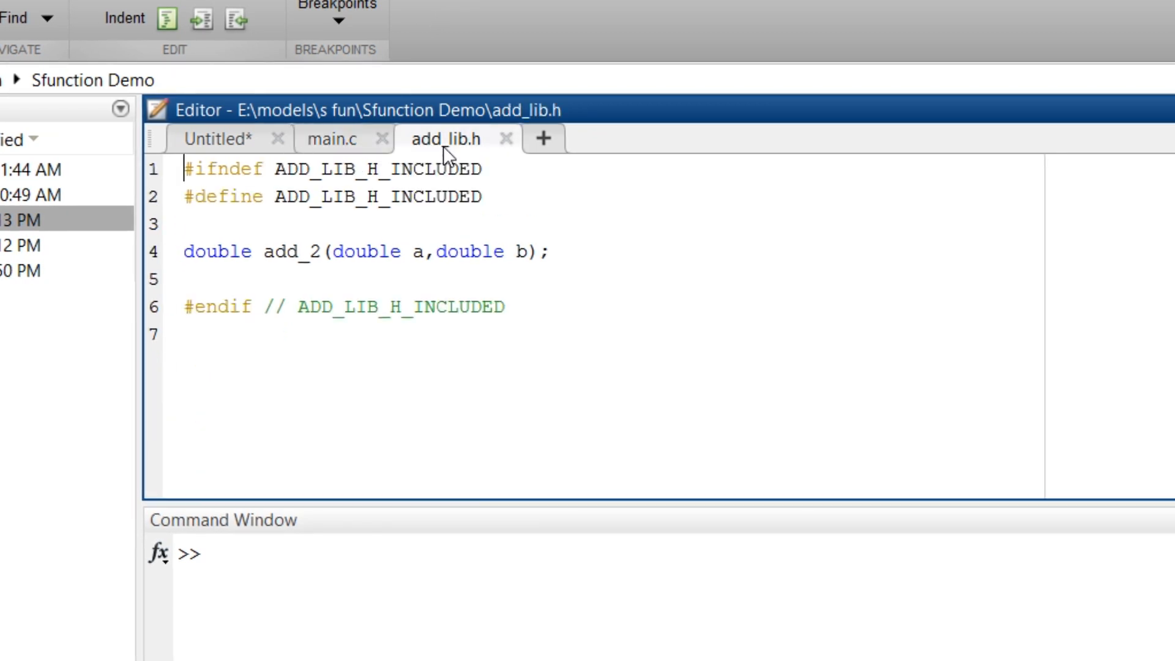
pyautogui.moveTo(360, 364)
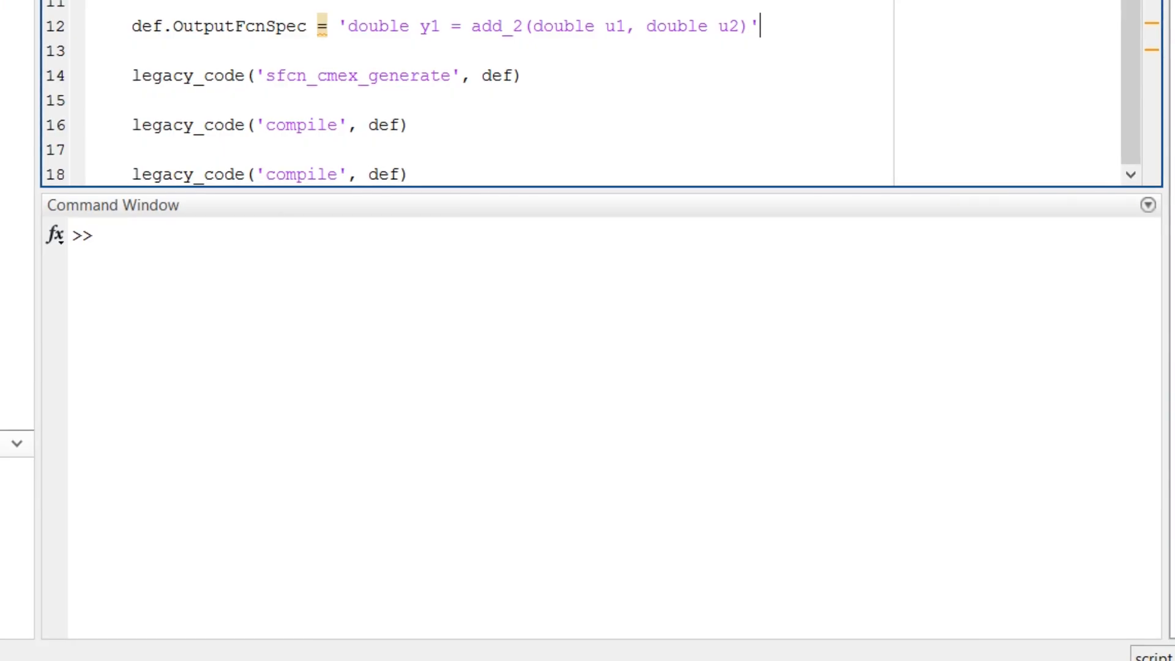
# Run def = legacy_code('initialize') to create the empty definition struct def.
pyautogui.click(214, 235)
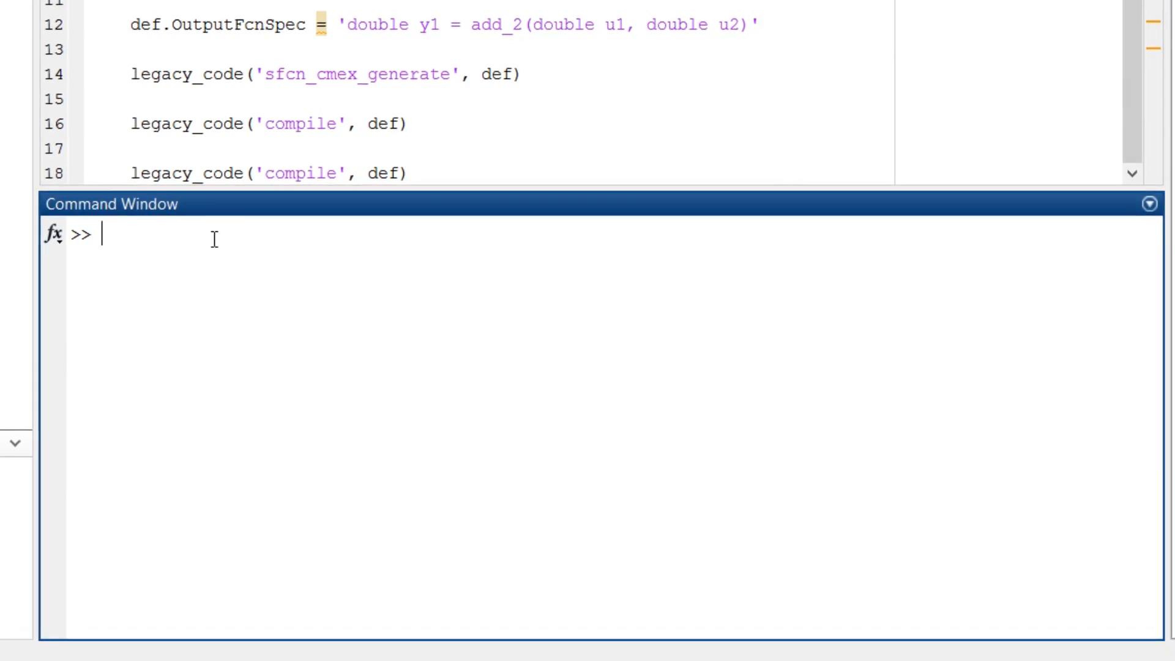
pyautogui.write('ded')
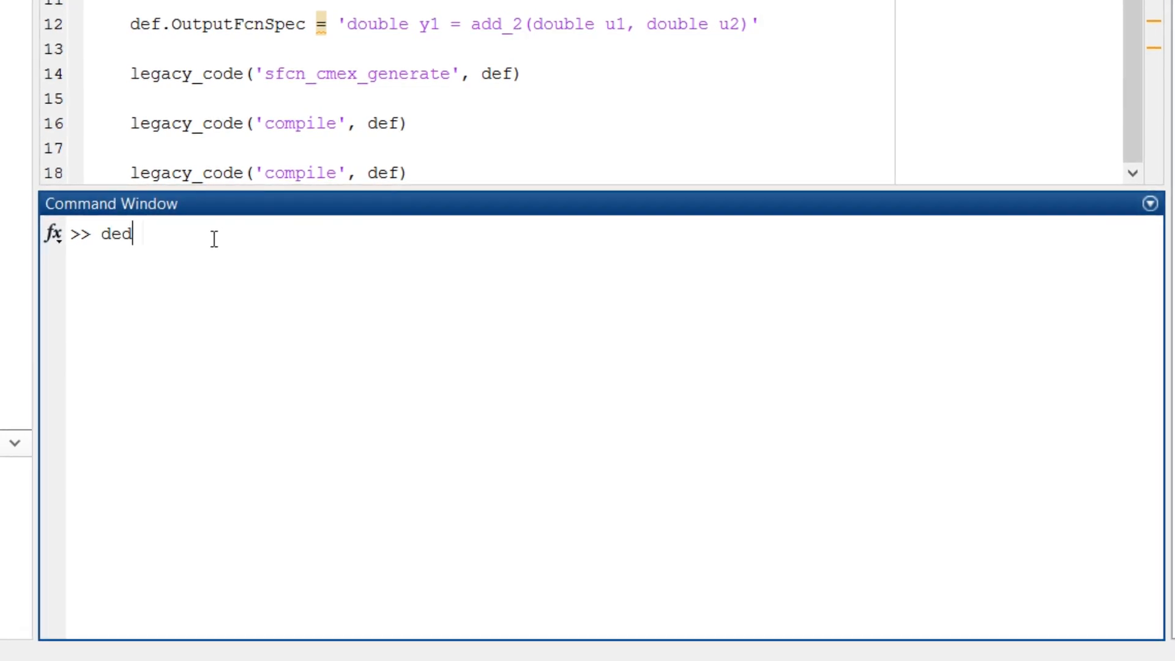
pyautogui.press('Backspace')
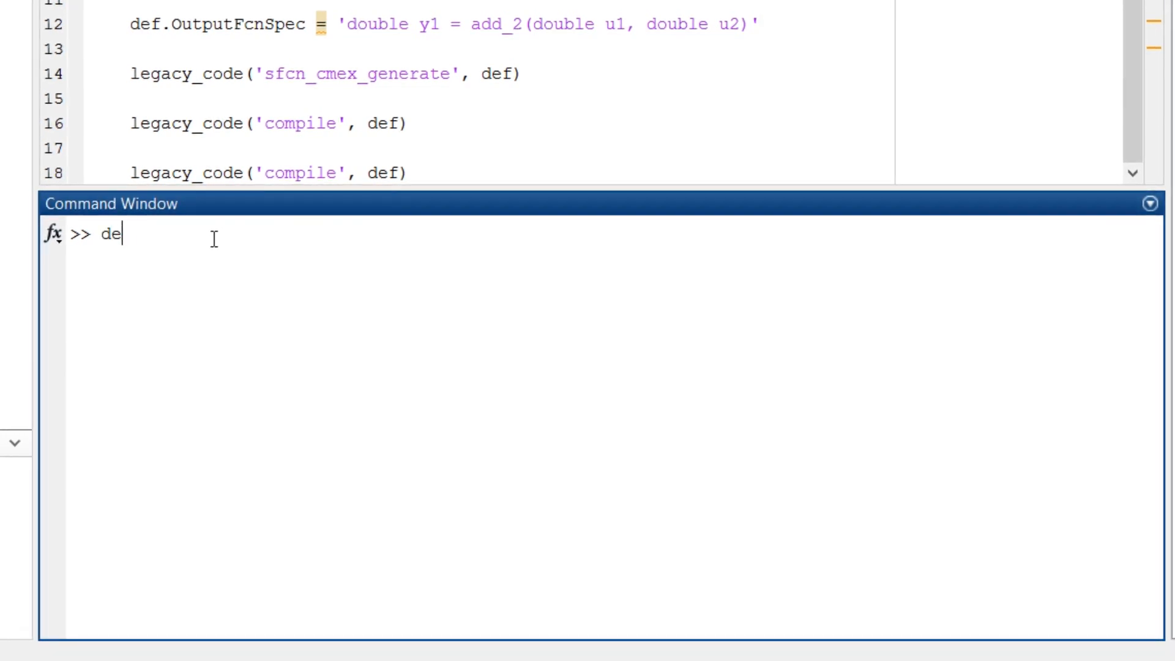
pyautogui.write('f =')
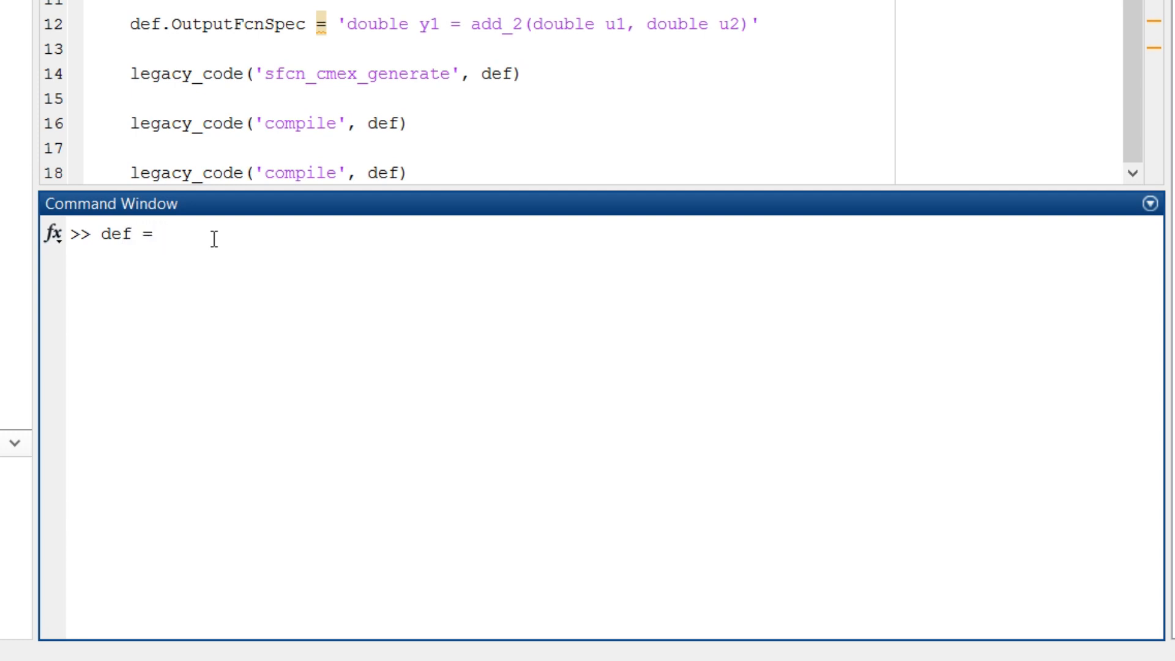
pyautogui.write('1')
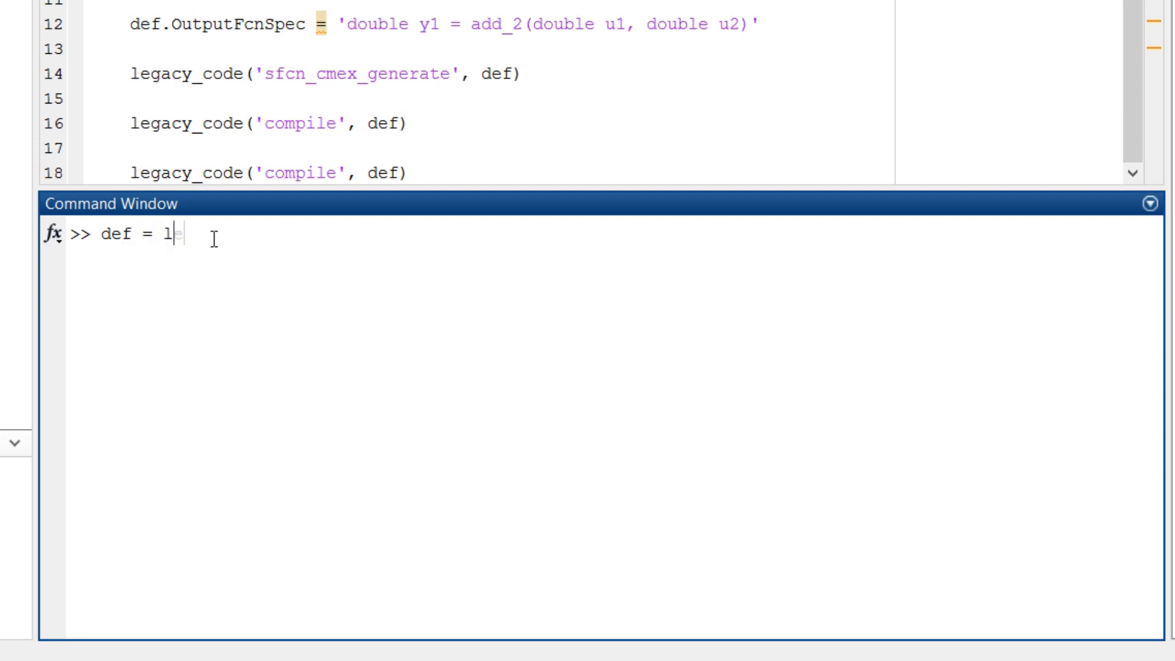
pyautogui.write("egacy_code('initialize")
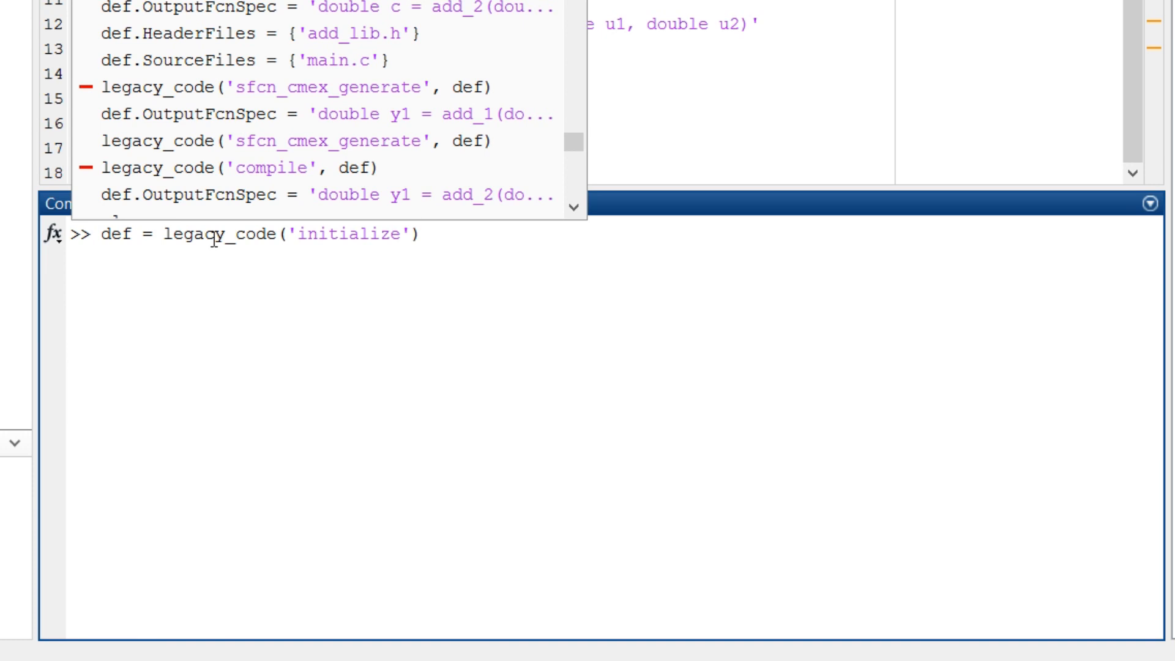
pyautogui.press('Return')
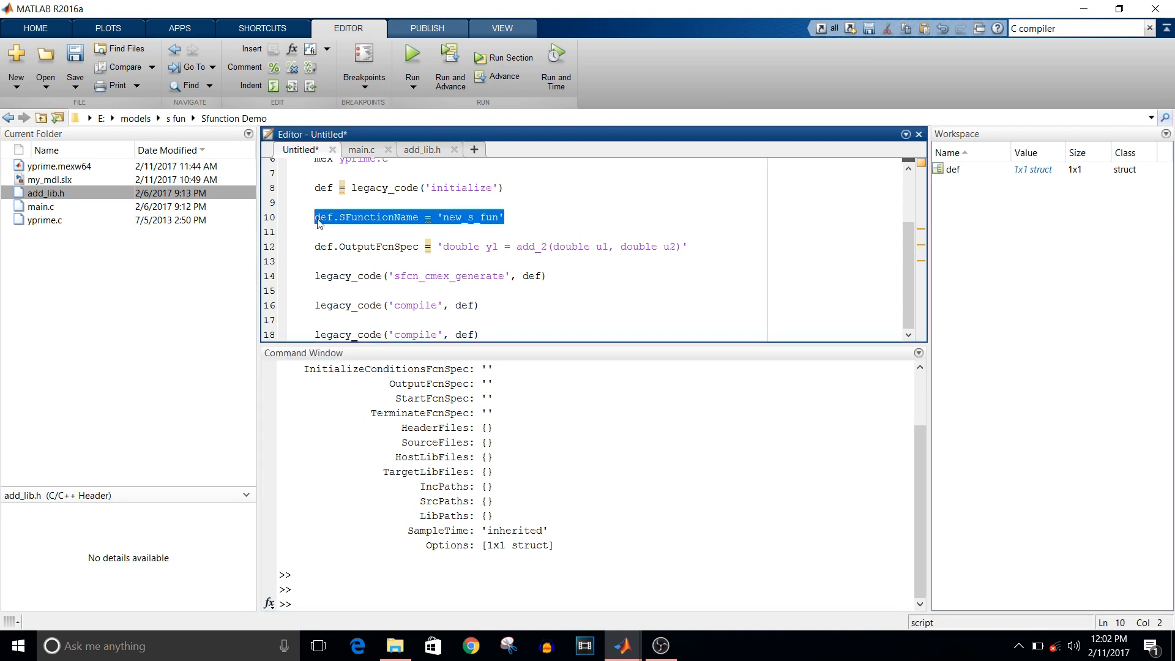
# Set def.SFunctionName to 'new_1' and select the OutputFcnSpec line in the script.
pyautogui.click(364, 595)
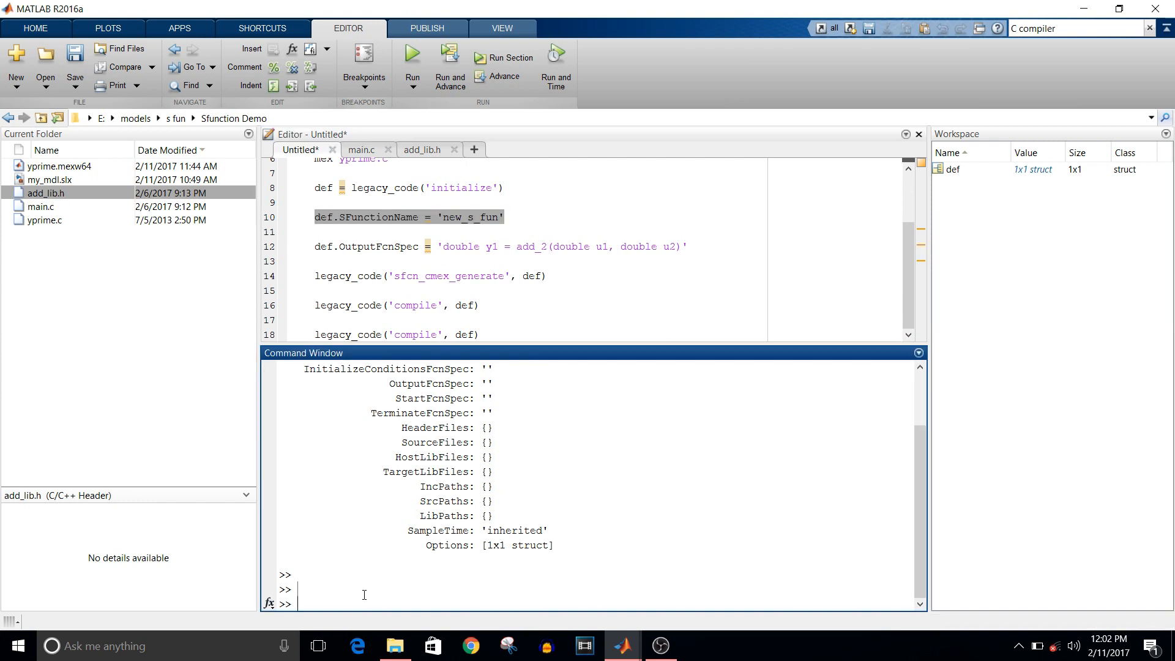
pyautogui.write("def.SFunctionName = 'new_s_fun'")
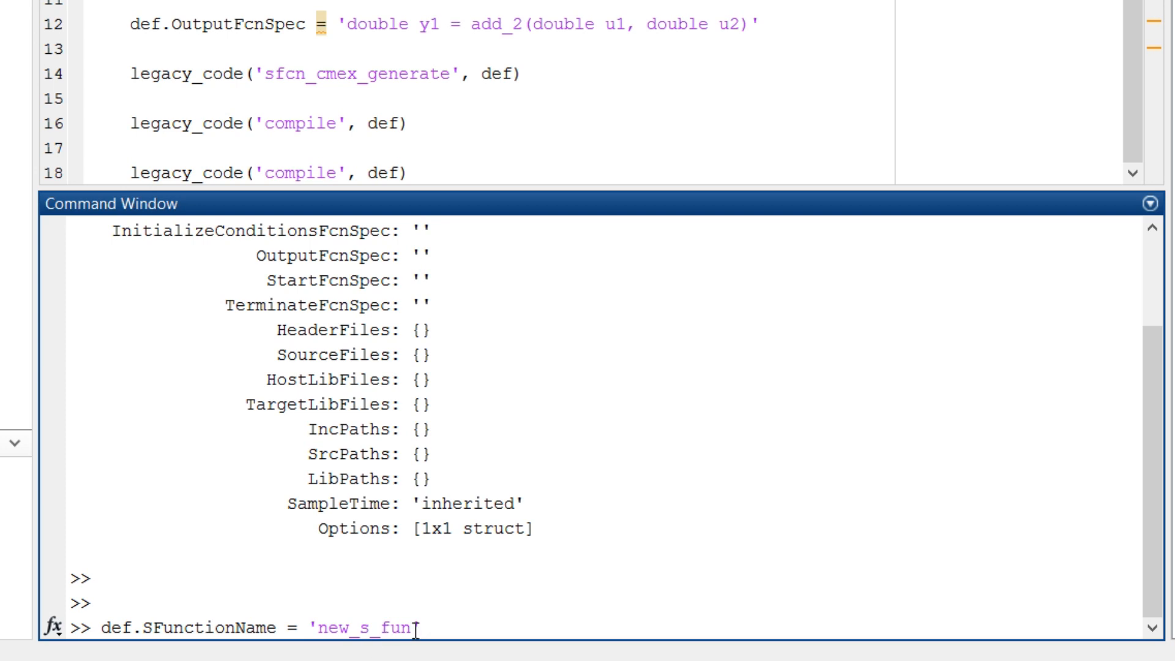
pyautogui.press('BackSpace')
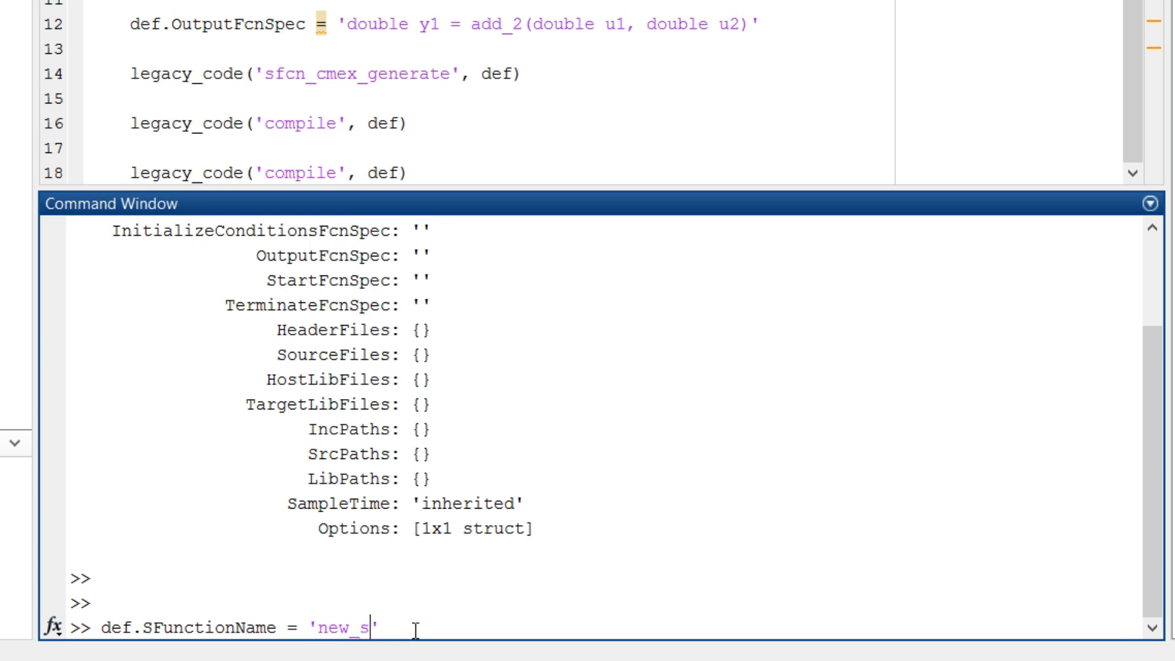
pyautogui.write('1')
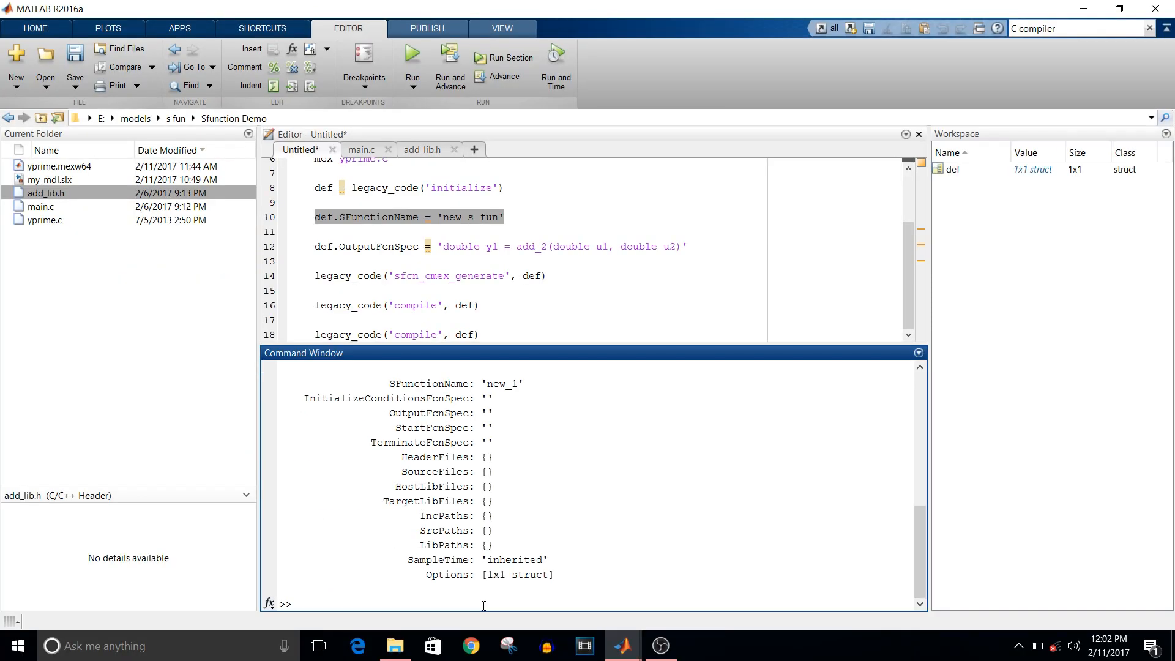
pyautogui.moveTo(703, 242)
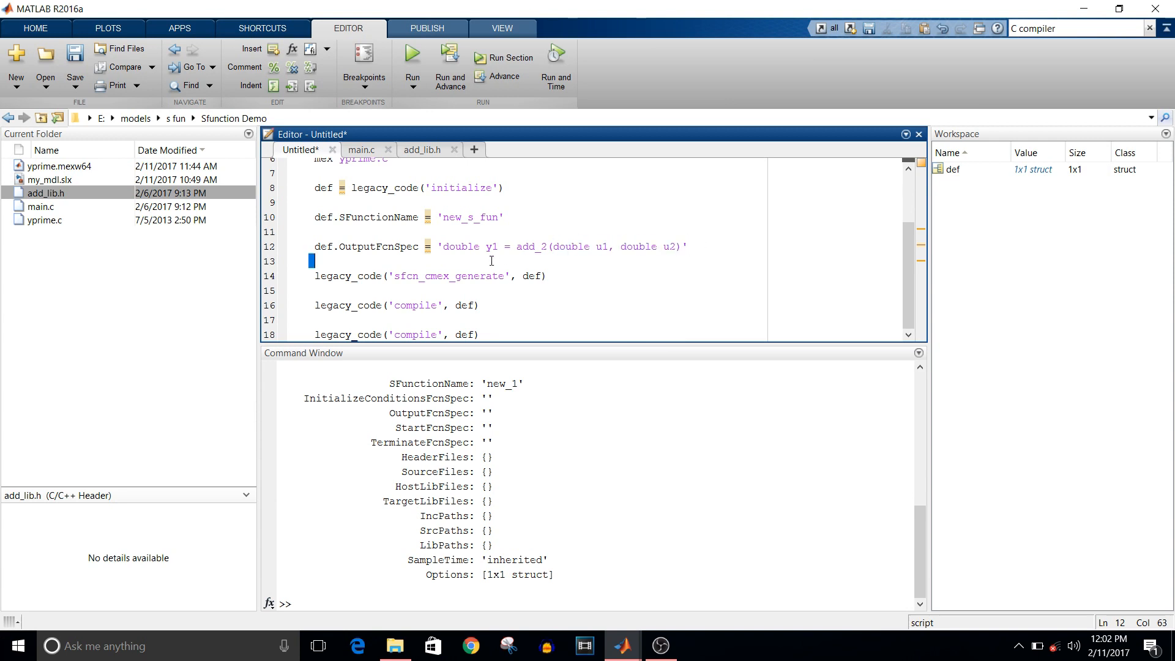
pyautogui.tripleClick(495, 246)
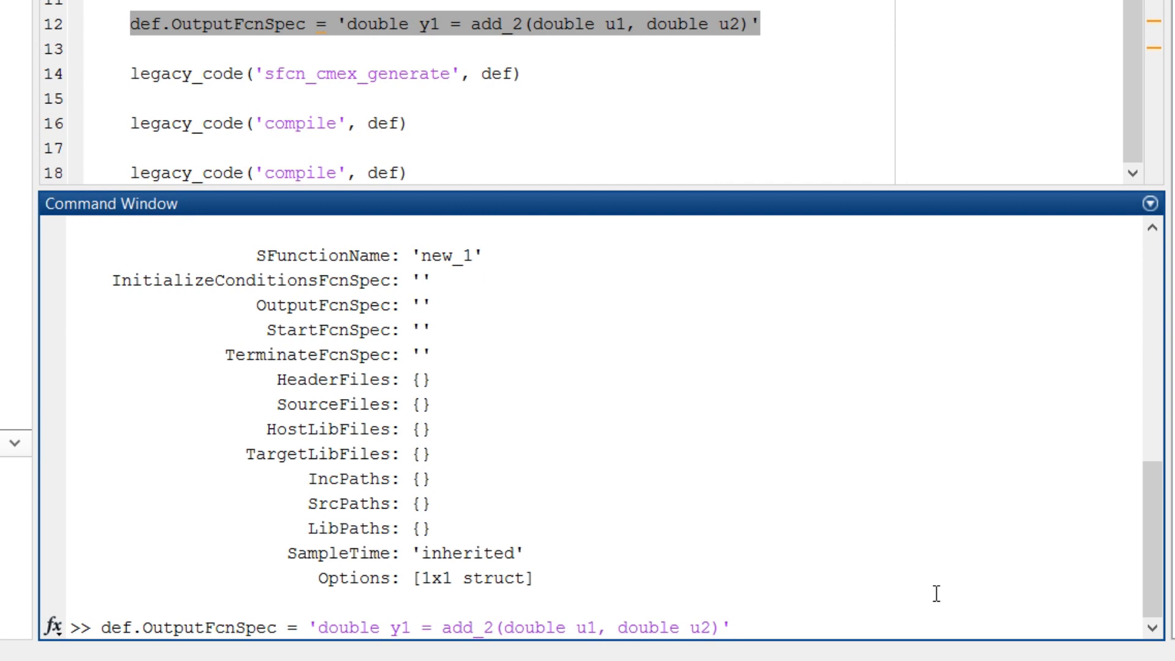
# Run the pasted def.OutputFcnSpec = 'double y1 = add_2(double u1, double u2)' assignment.
pyautogui.click(724, 627)
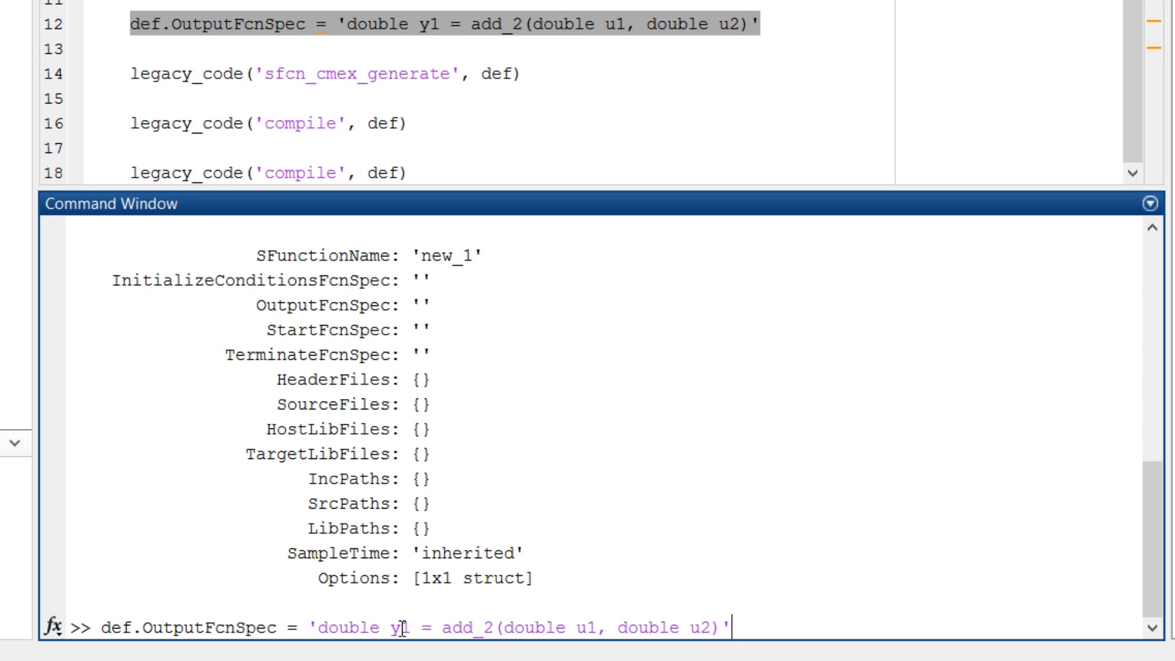
pyautogui.moveTo(769, 629)
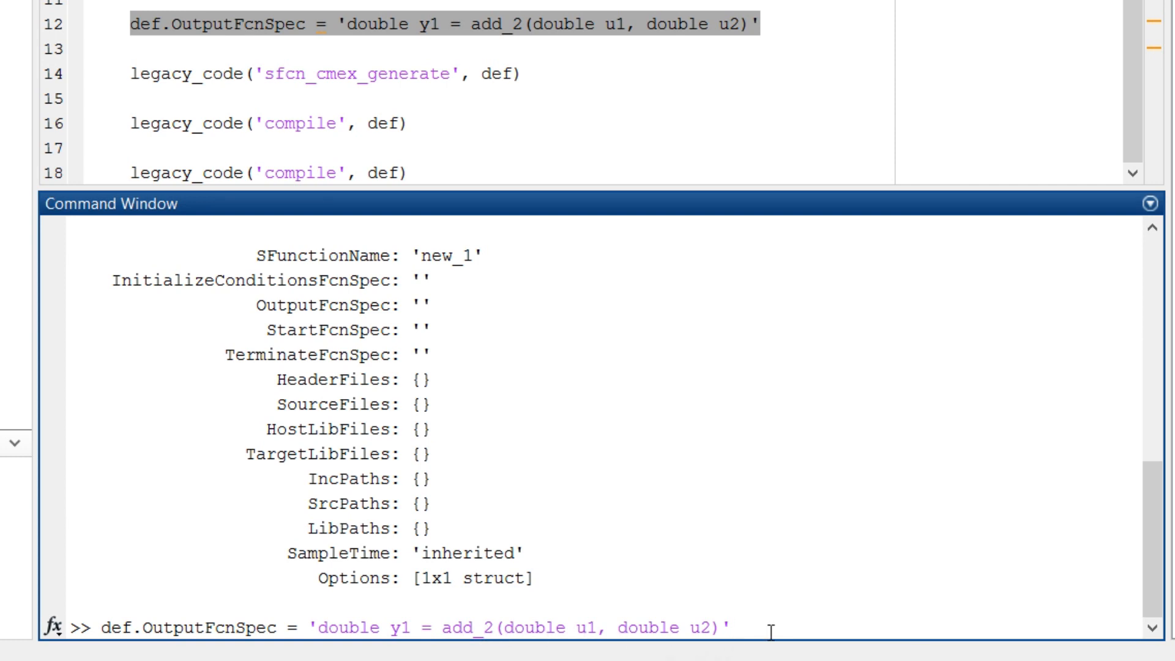
pyautogui.press('Return')
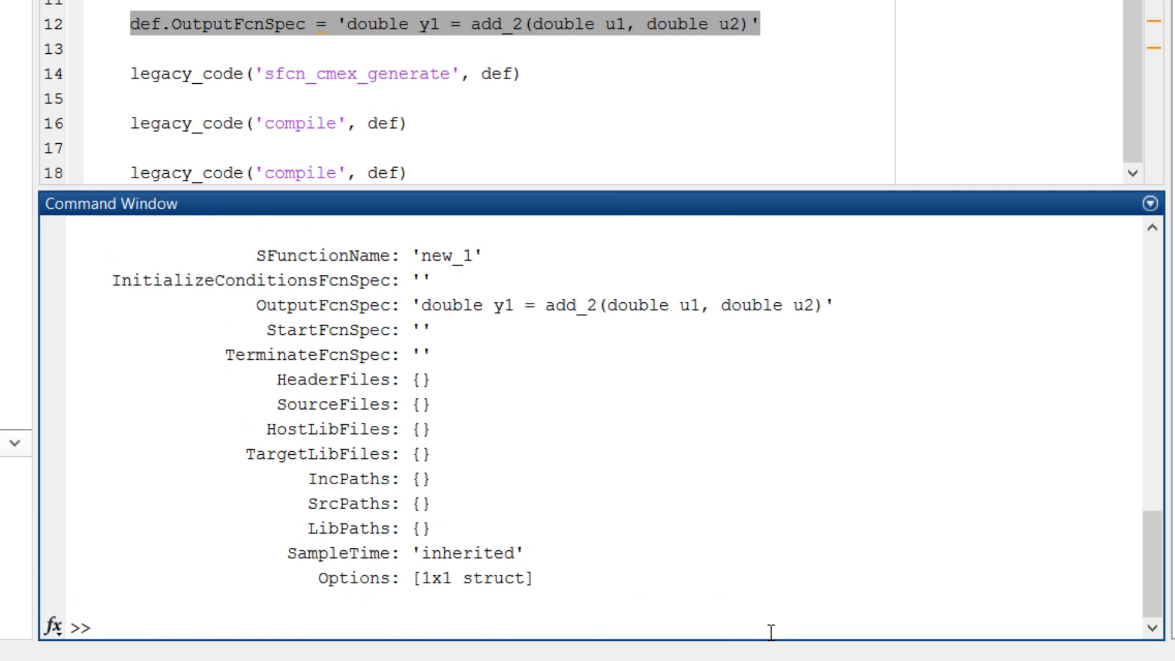
pyautogui.moveTo(571, 354)
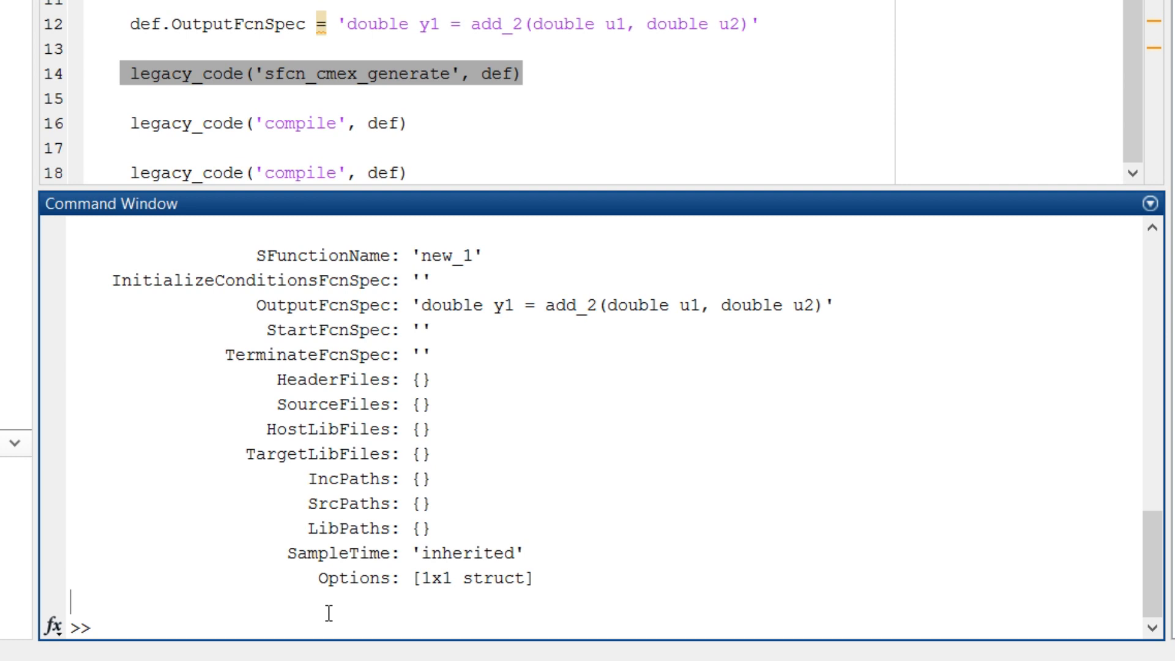
# Enter def.HeaderFiles = {'add_lib.h'} and def.SourceFiles = {'main.c'}.
pyautogui.write('de.')
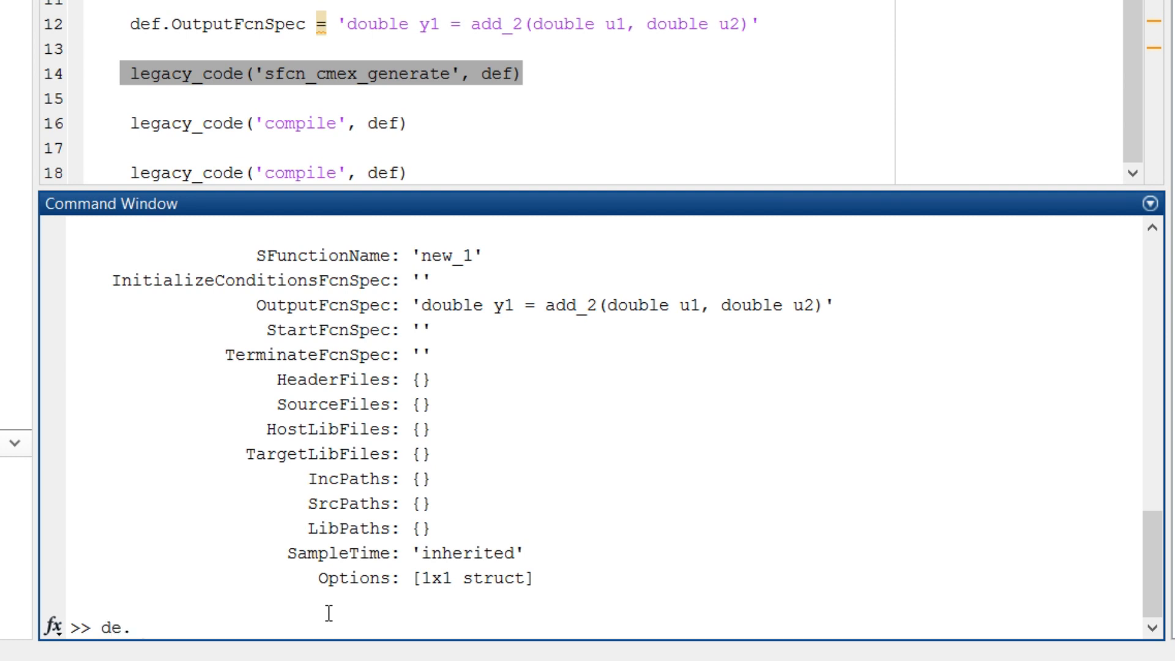
pyautogui.write('H')
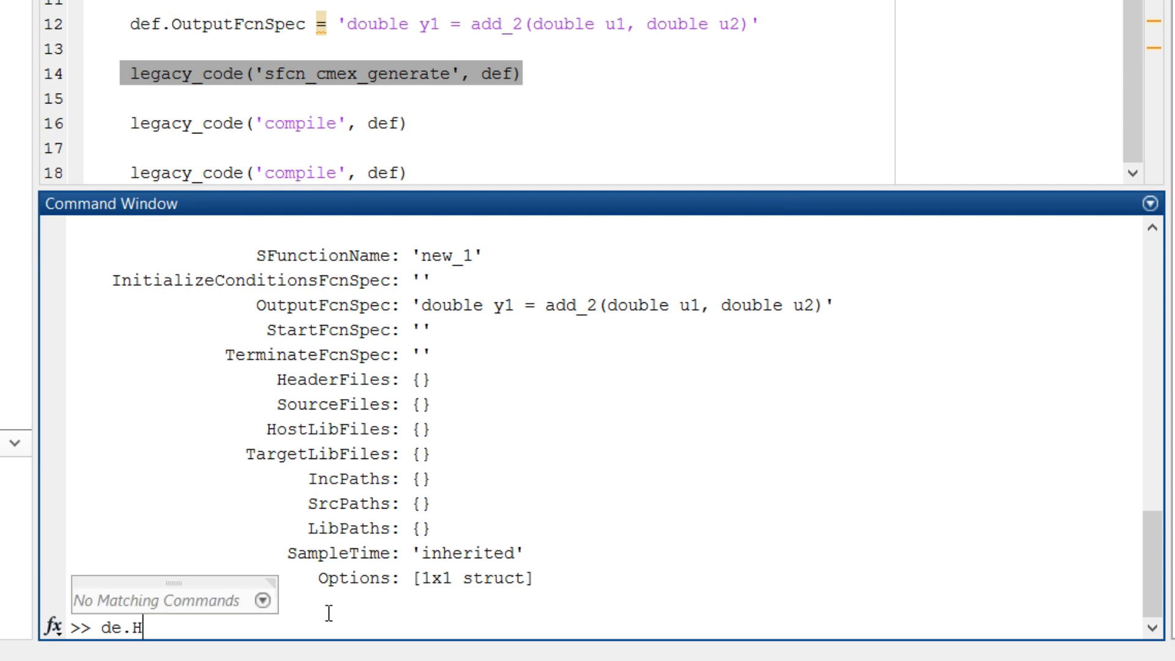
pyautogui.press('Backspace')
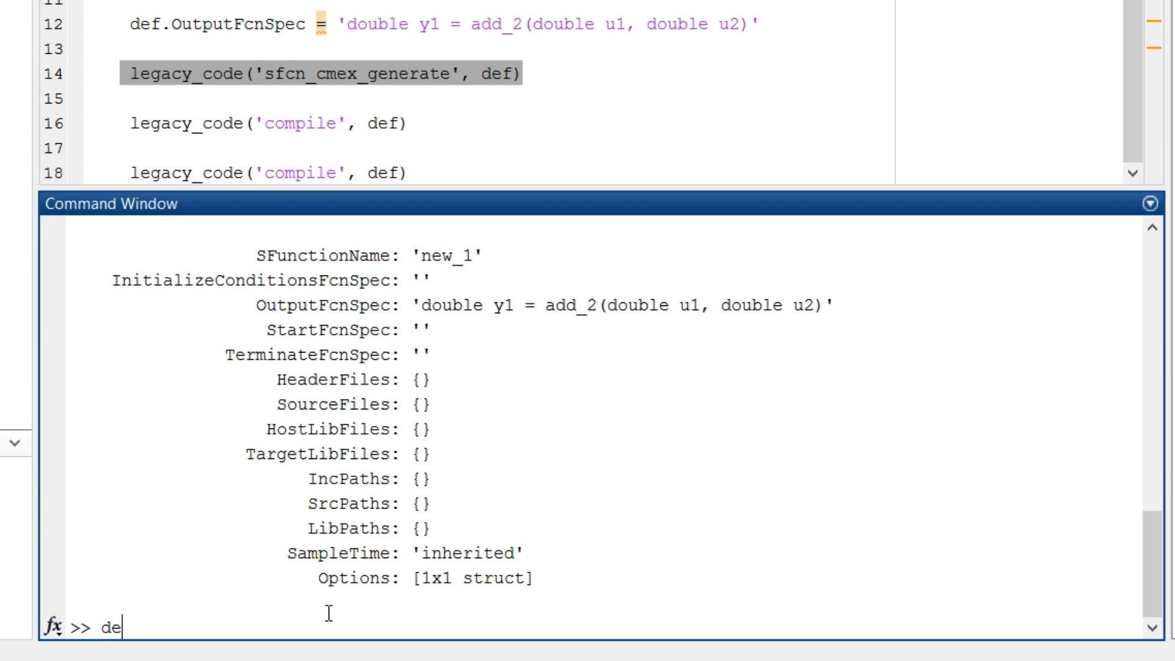
pyautogui.write('f.')
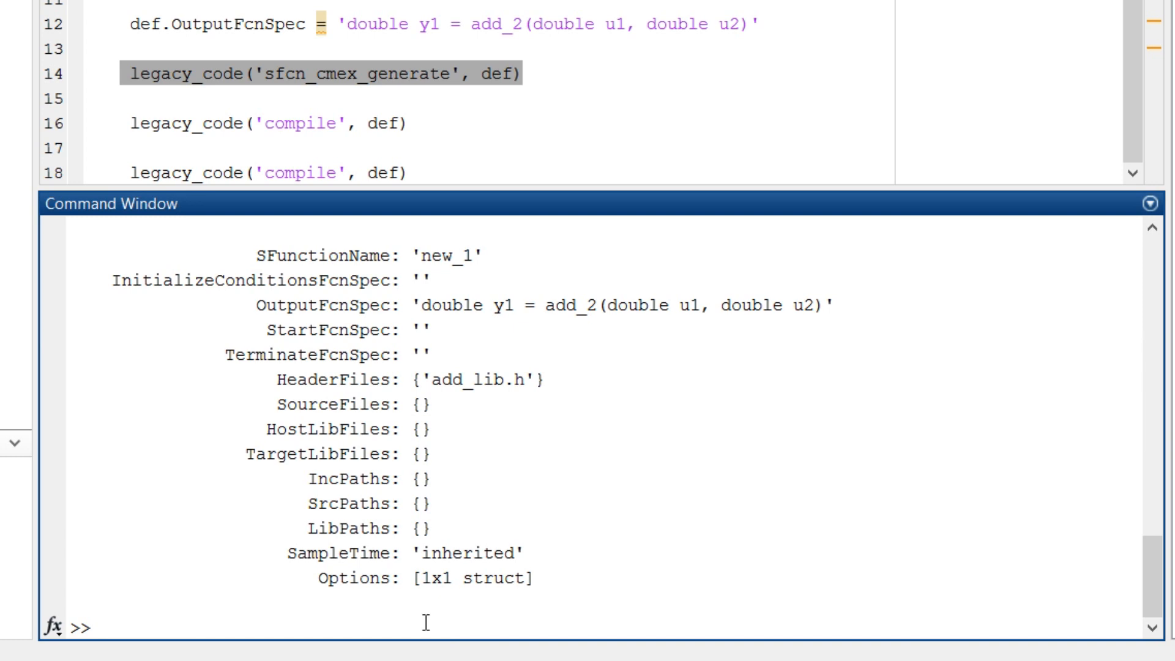
pyautogui.write('def.')
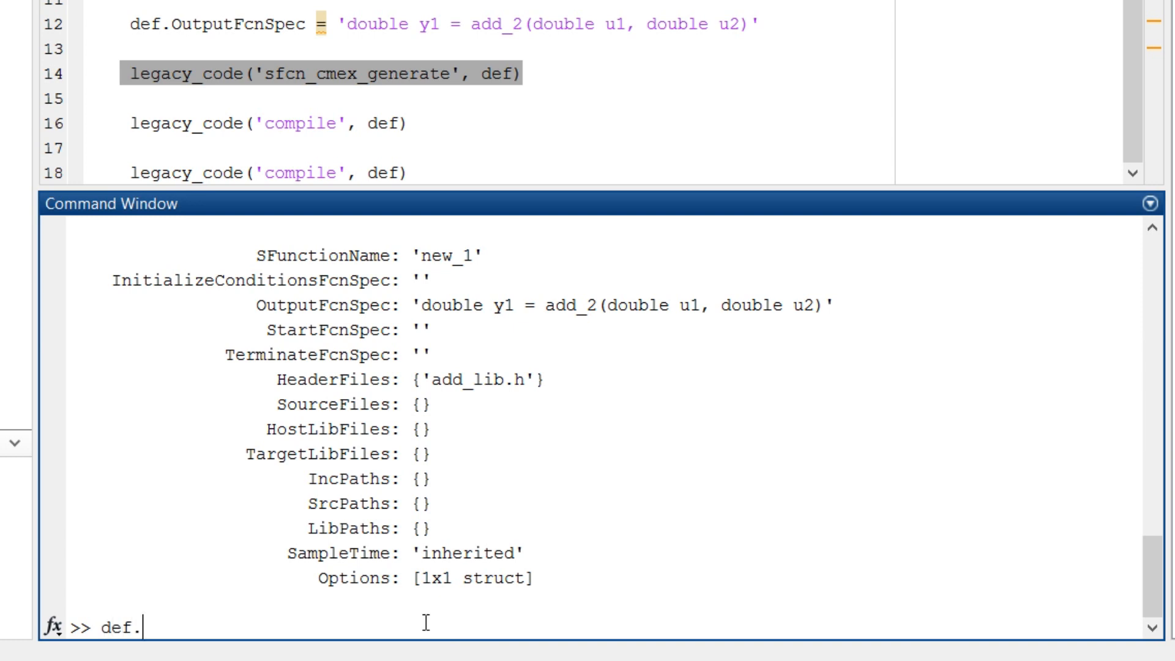
pyautogui.write('S')
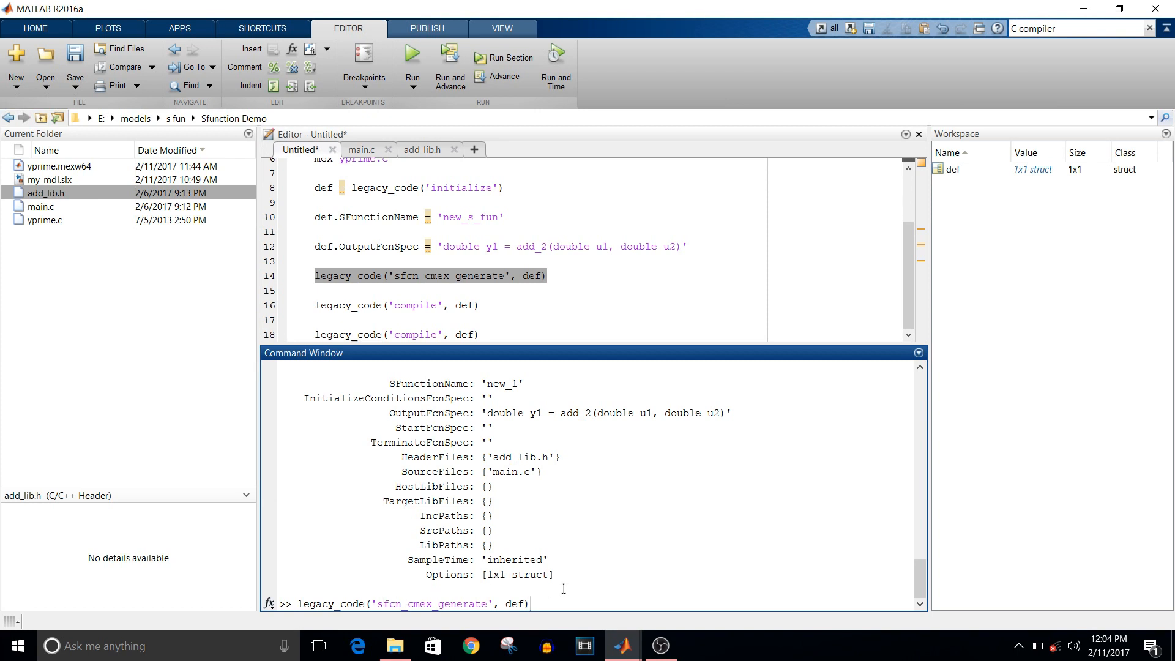
# Run legacy_code('sfcn_cmex_generate', def) to produce new_1.c in the current folder.
pyautogui.press('Return')
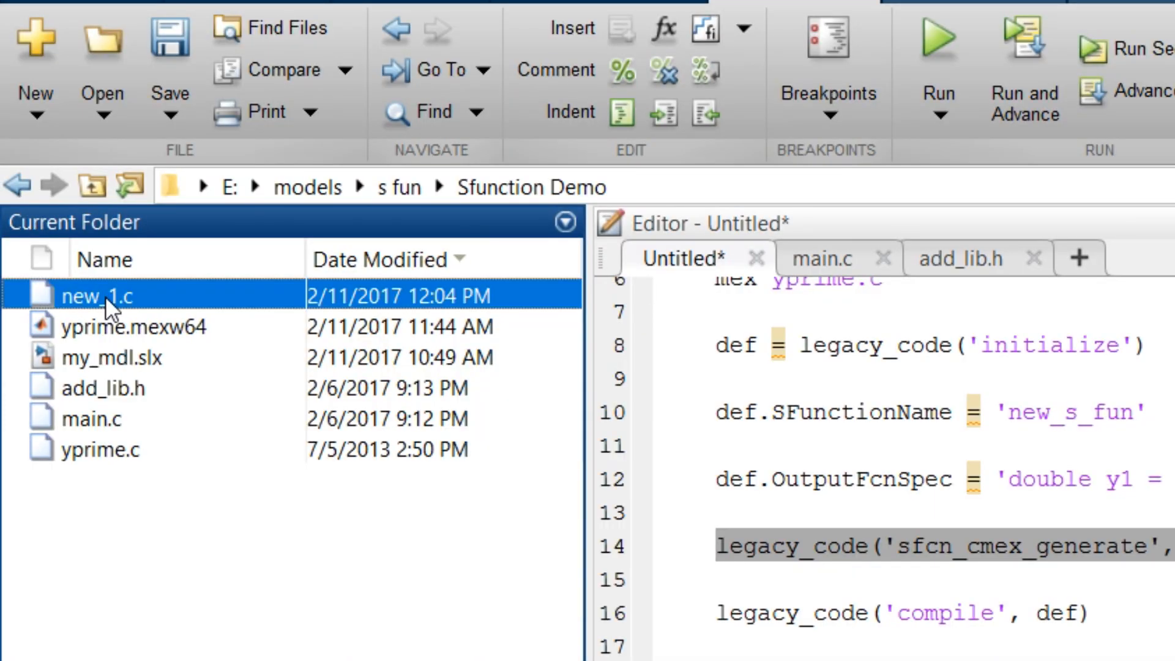
pyautogui.moveTo(139, 293)
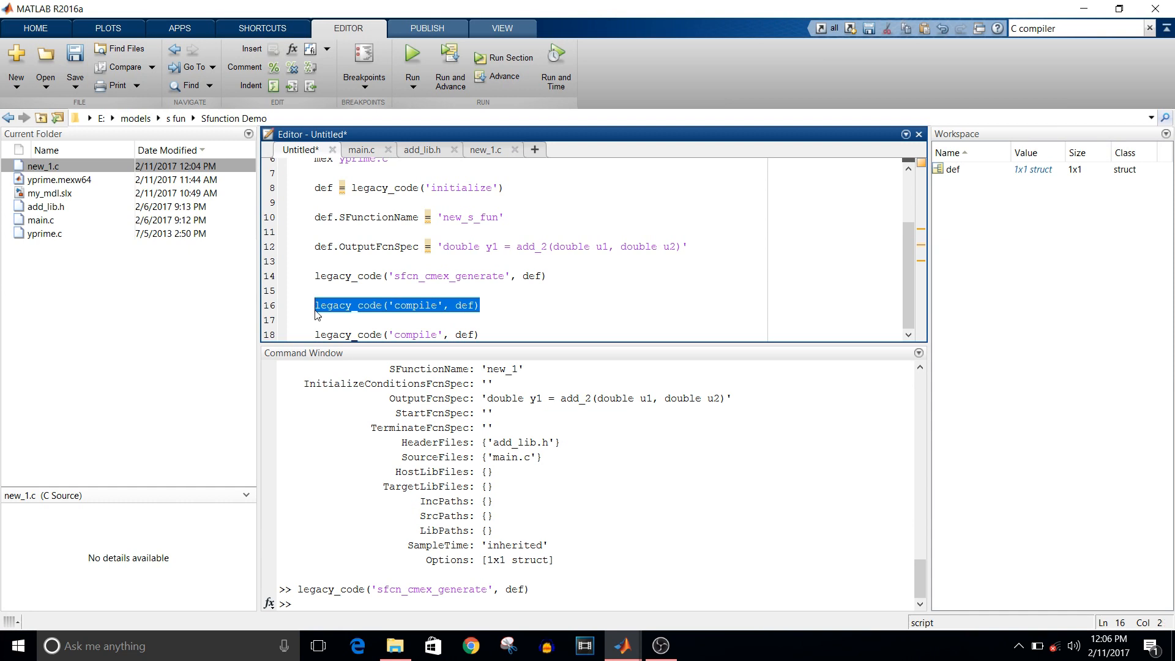
pyautogui.moveTo(328, 595)
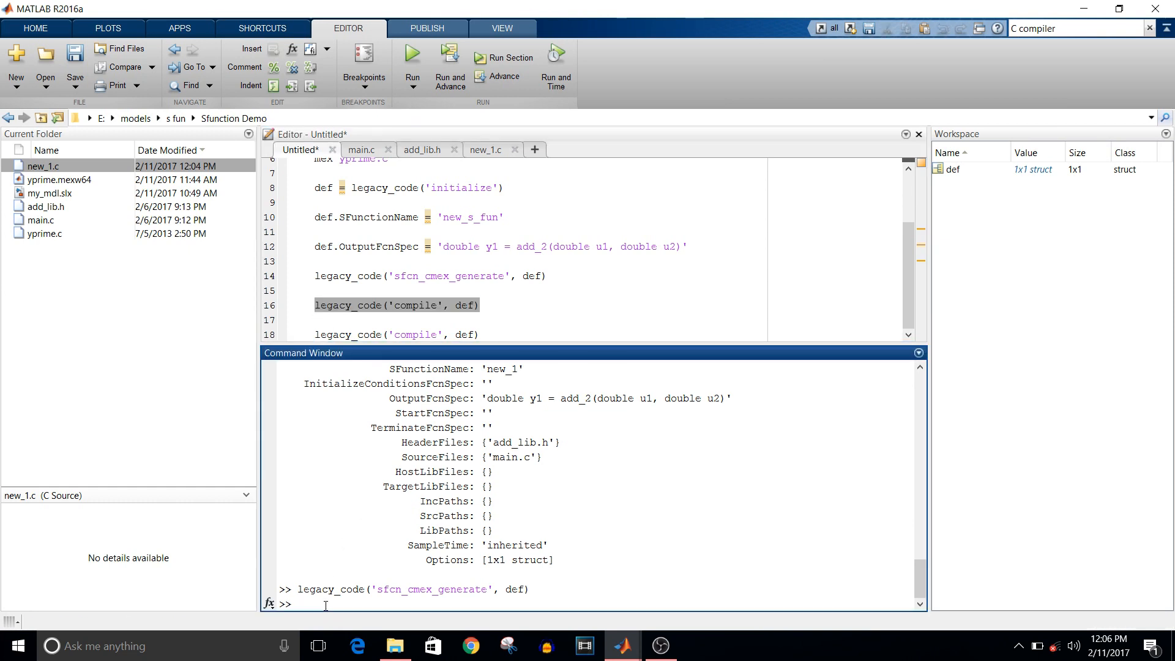
# Run legacy_code('compile', def) to build the new_1 S-function.
pyautogui.write("legacy_code('compile', def)")
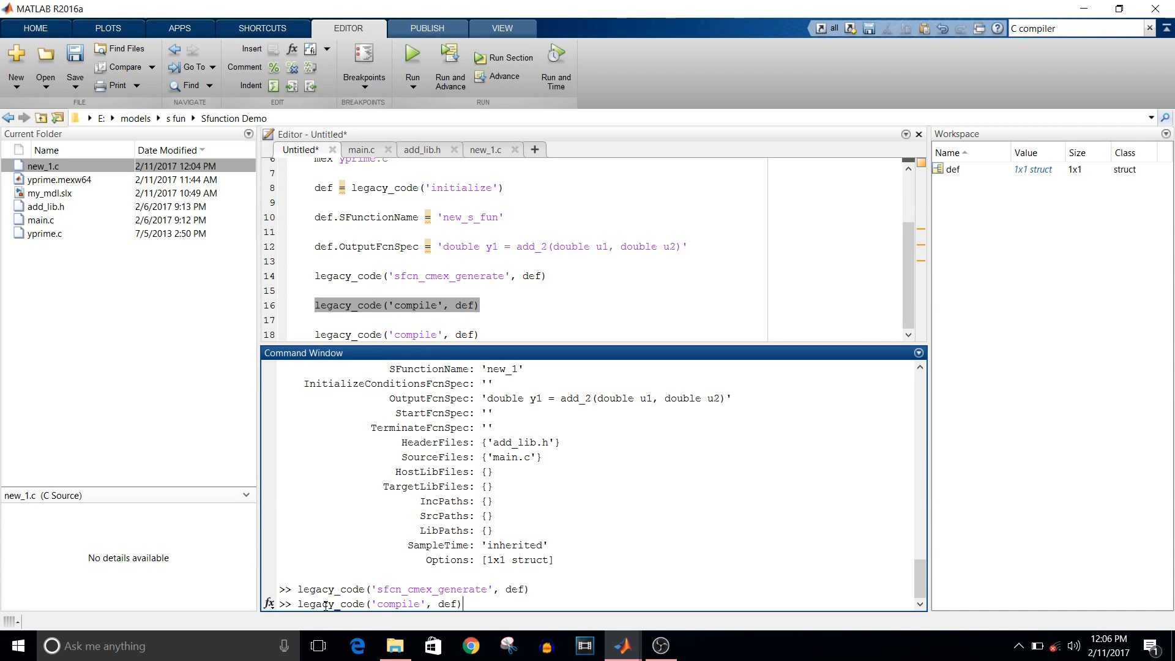
pyautogui.press('Return')
pyautogui.write('s fucntion')
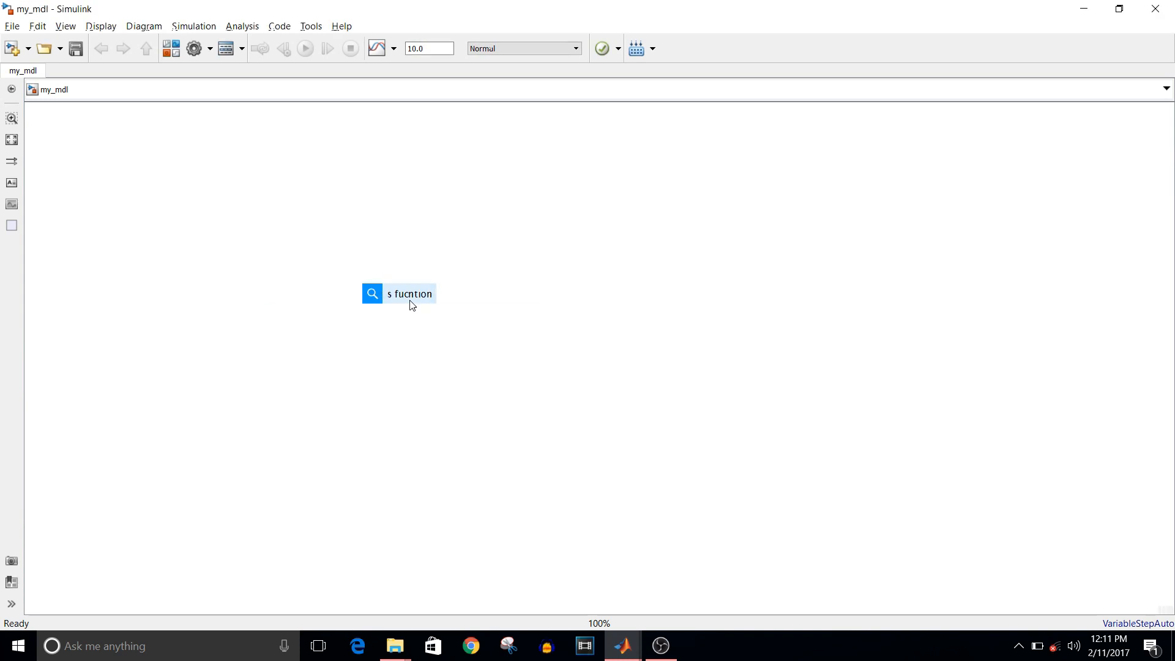
# Insert an S-Function block from the 's function' quick-insert search and select it.
pyautogui.press('Backspace')
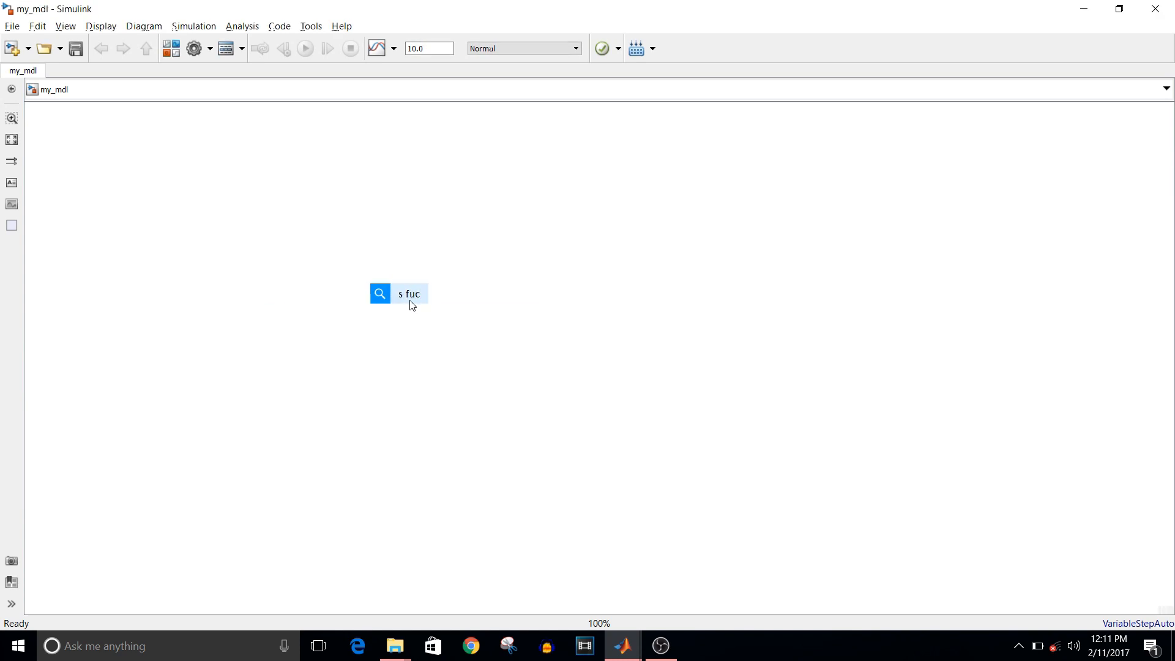
pyautogui.write('tion')
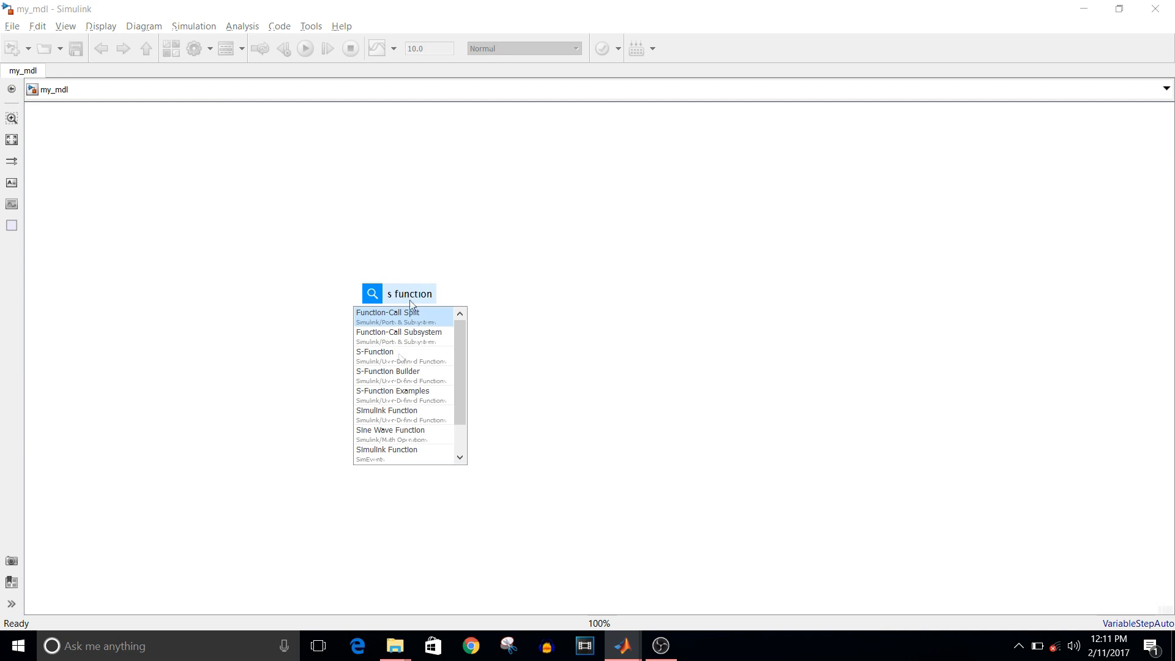
pyautogui.moveTo(402, 357)
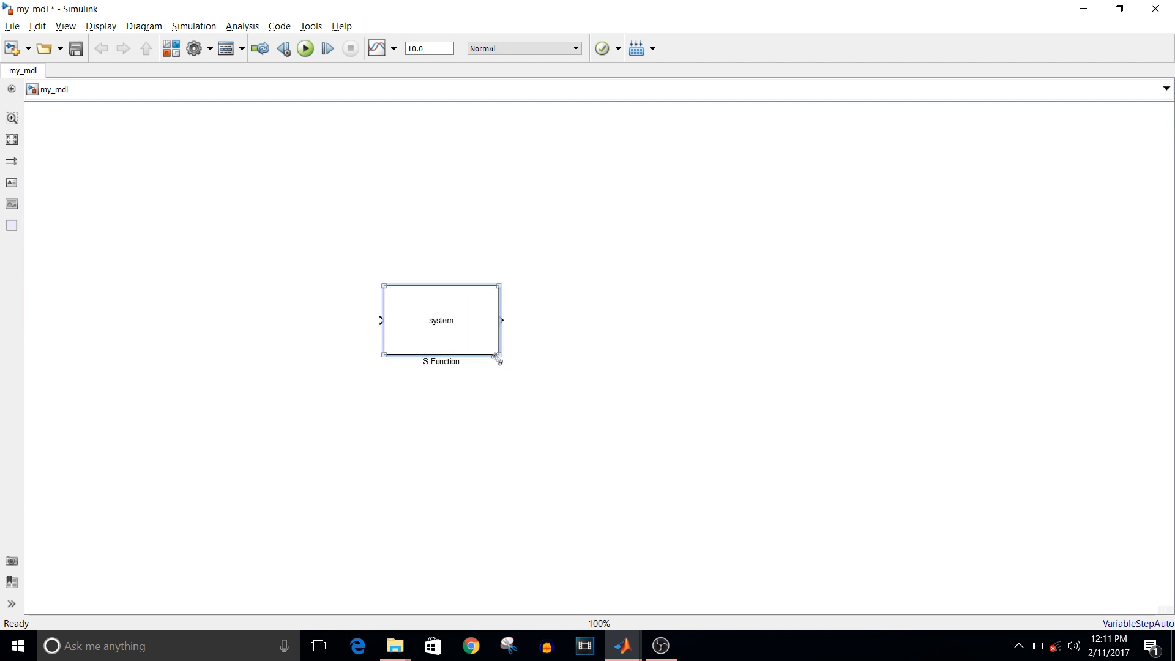
pyautogui.click(470, 442)
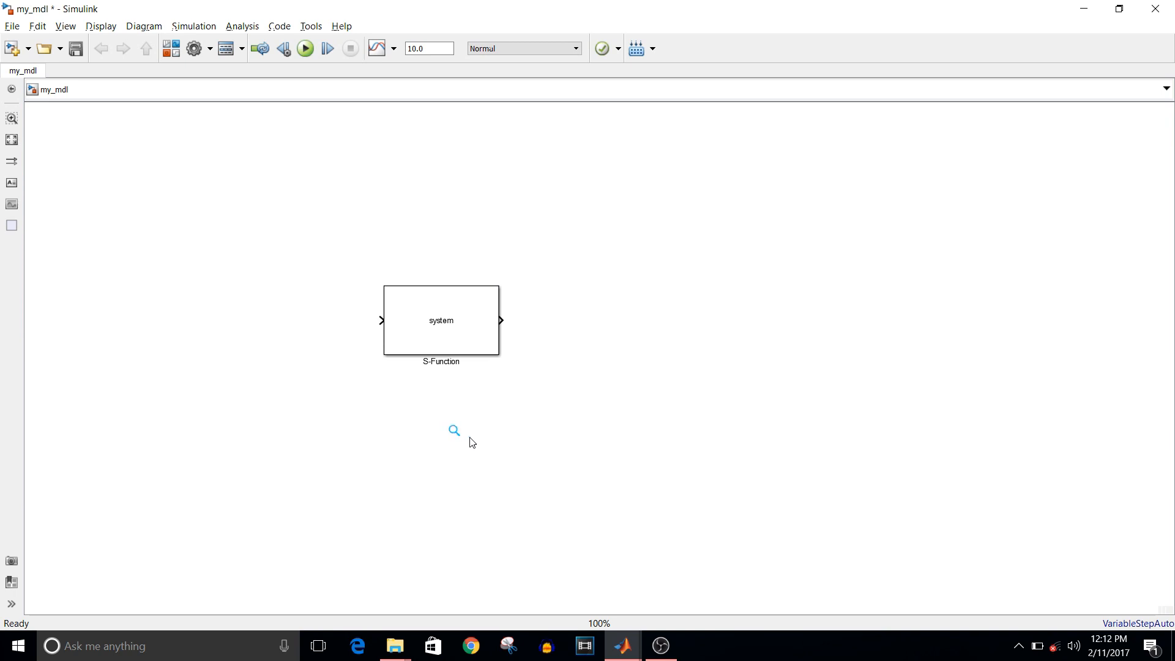
pyautogui.click(441, 320)
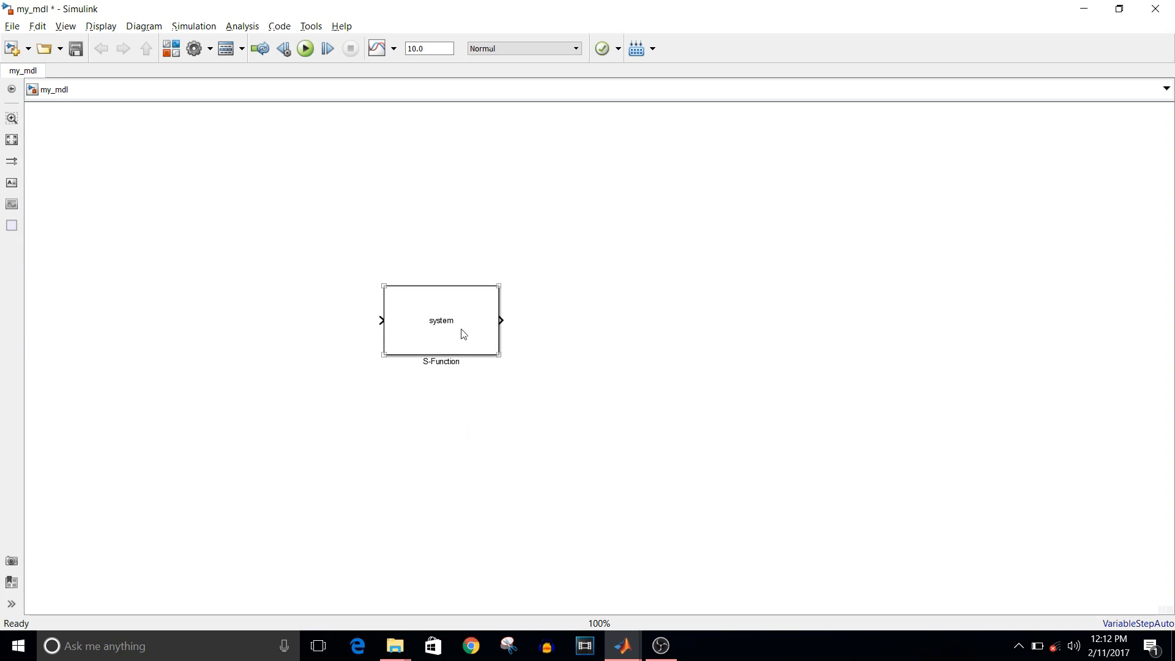
# Check in MATLAB that the compiled S-function file is named new_1.
pyautogui.doubleClick(440, 320)
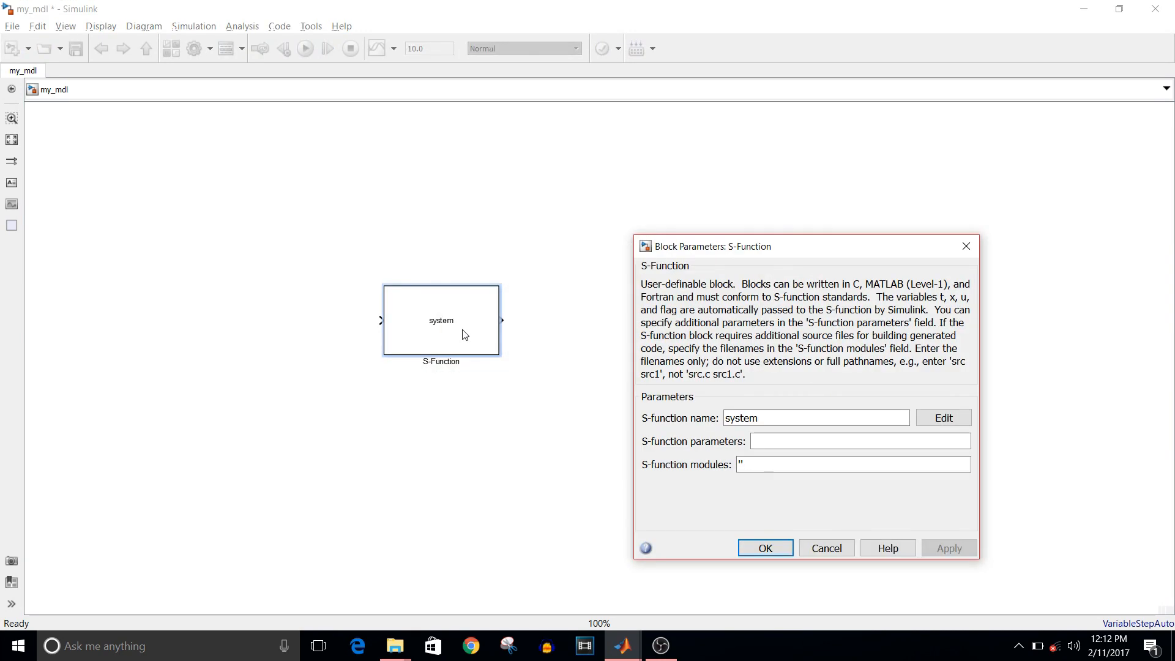
pyautogui.moveTo(627, 646)
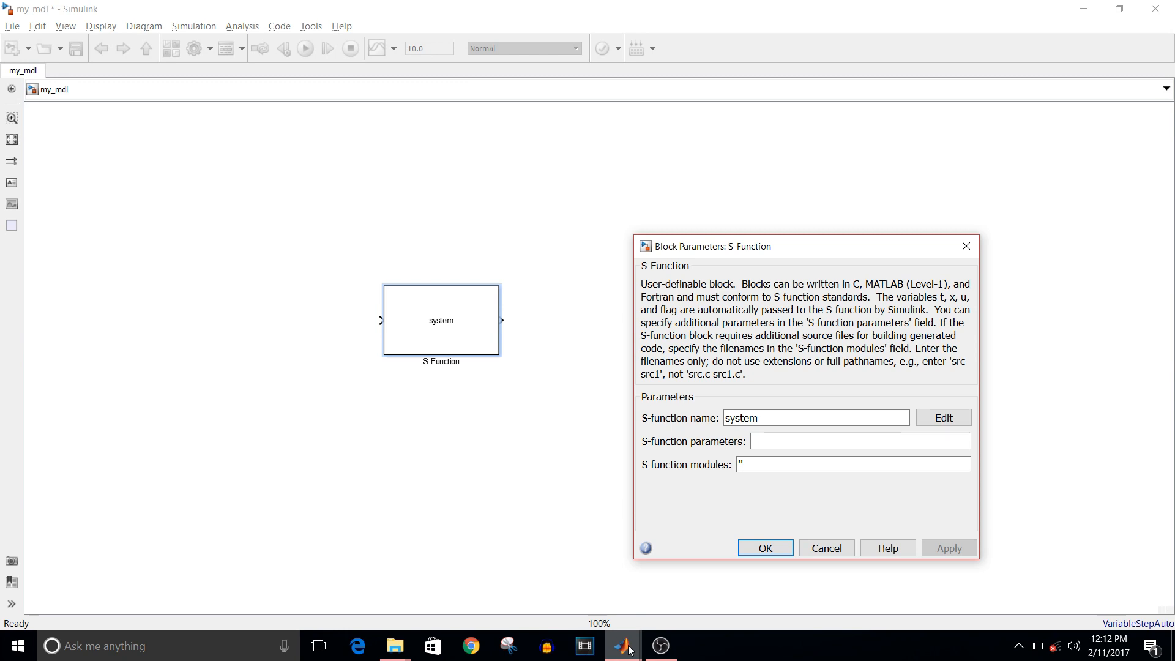
pyautogui.click(623, 645)
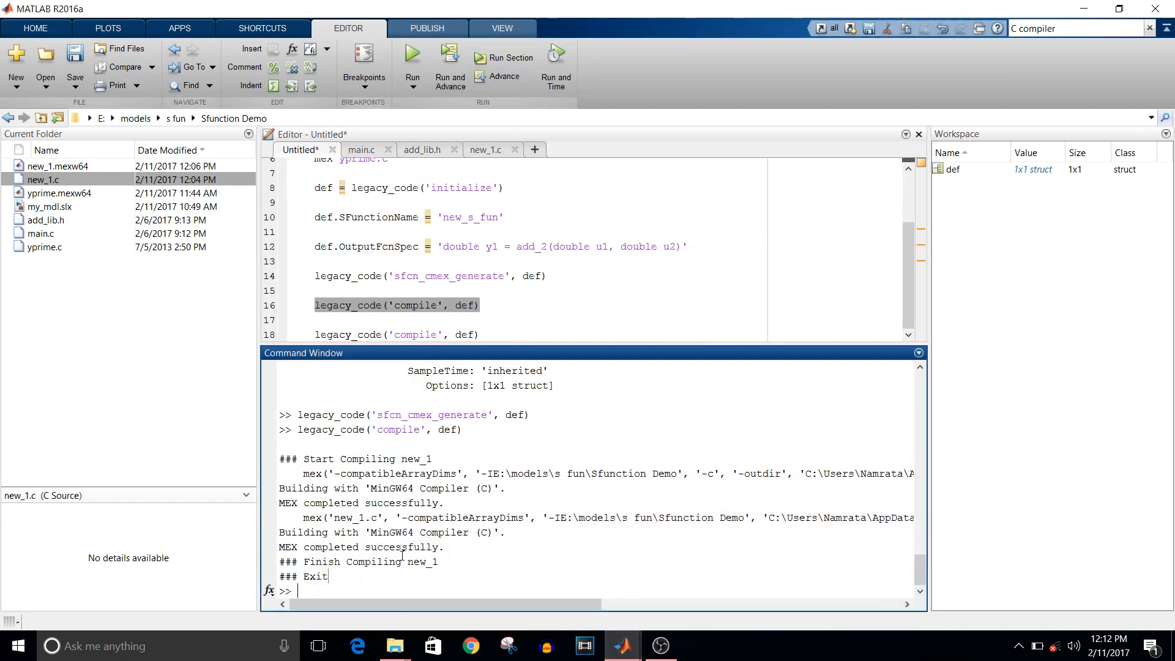
pyautogui.click(43, 179)
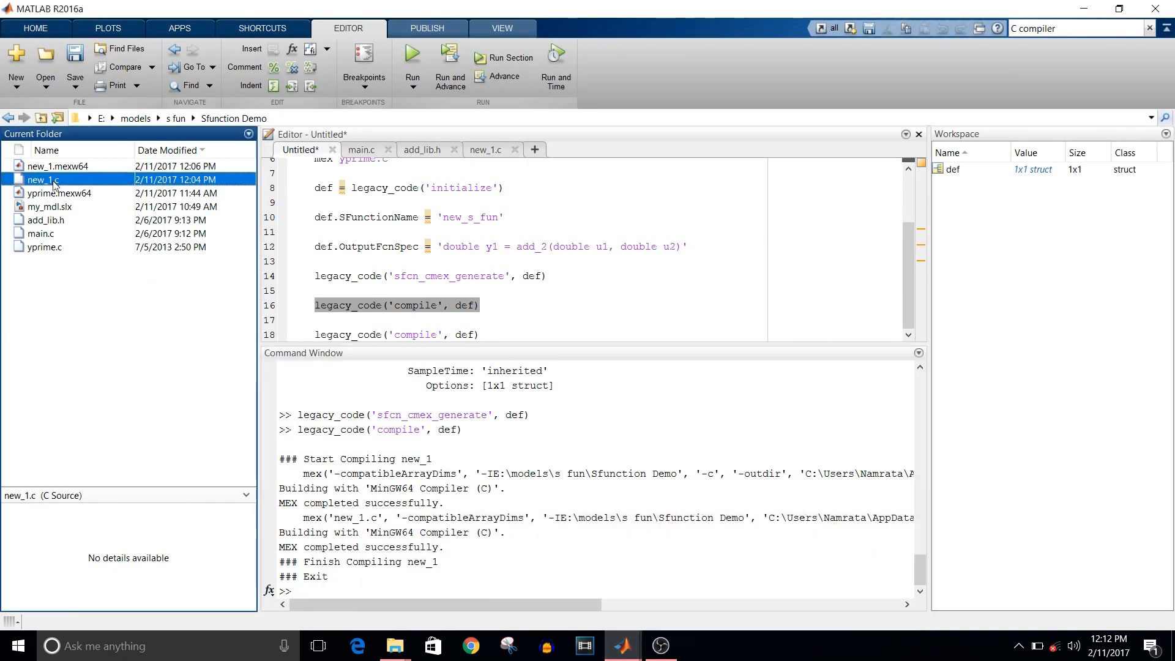
pyautogui.click(44, 180)
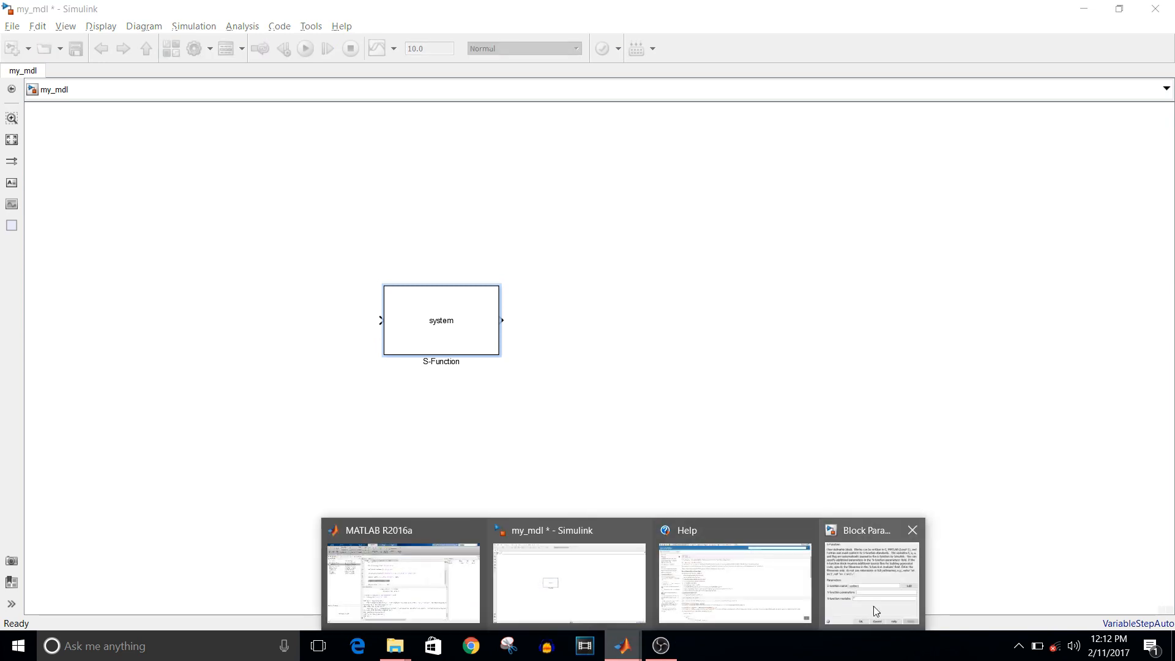
# Set the S-Function block's name to new_1 and apply it.
pyautogui.click(870, 569)
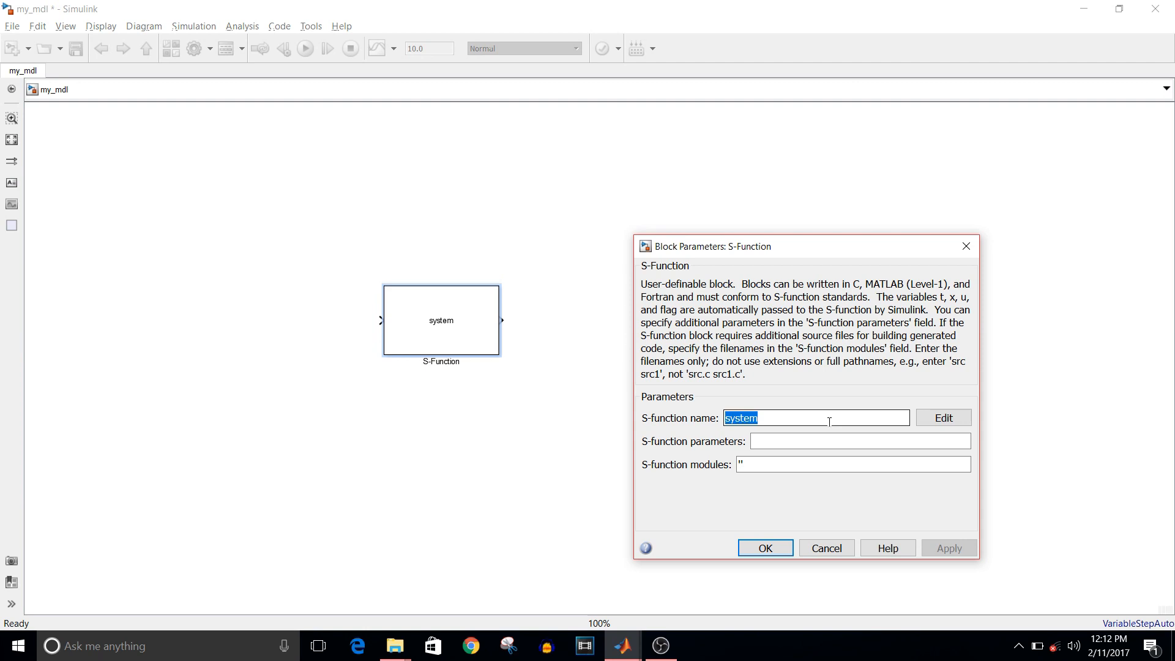
pyautogui.write('new_1')
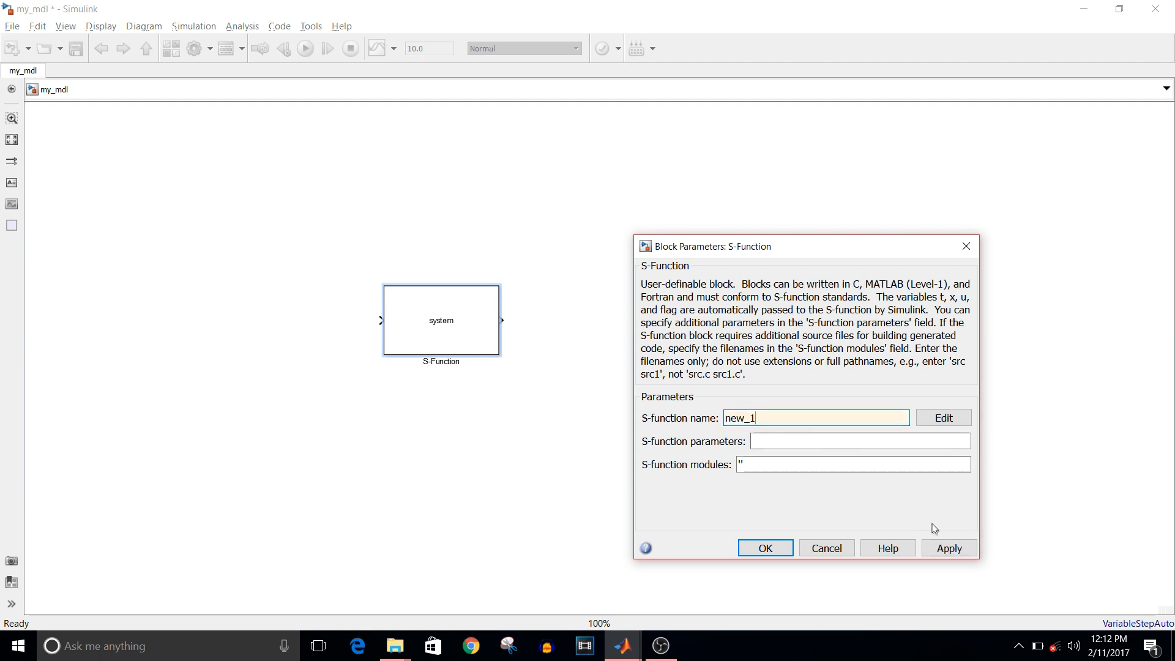
pyautogui.click(948, 548)
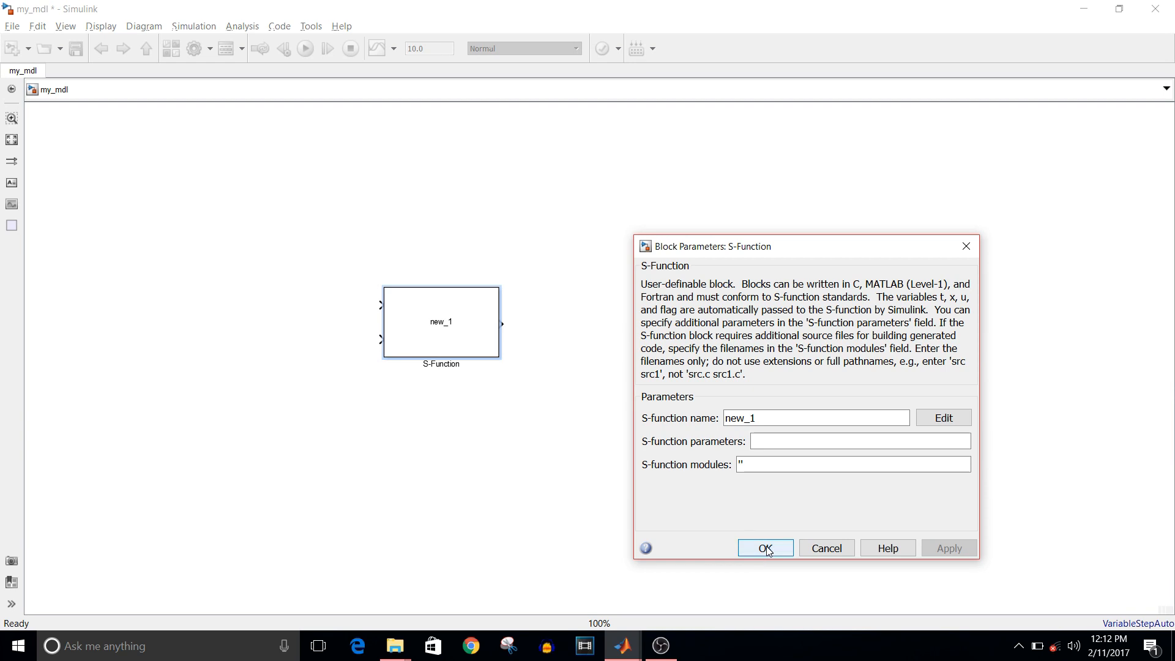
pyautogui.click(763, 549)
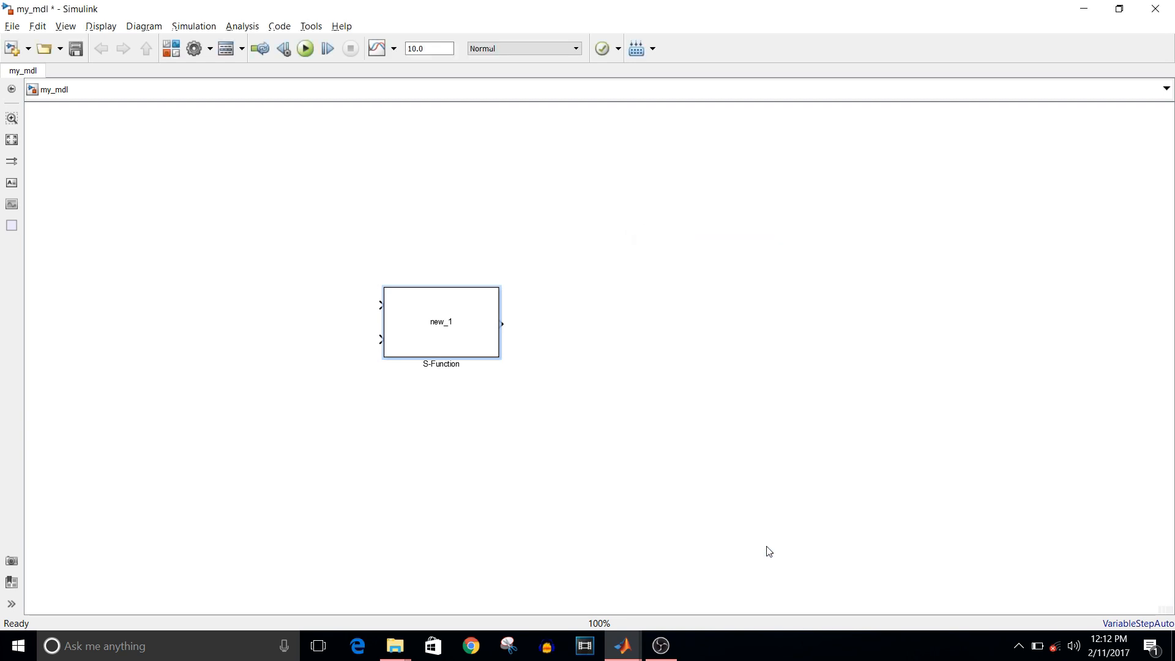
pyautogui.moveTo(383, 351)
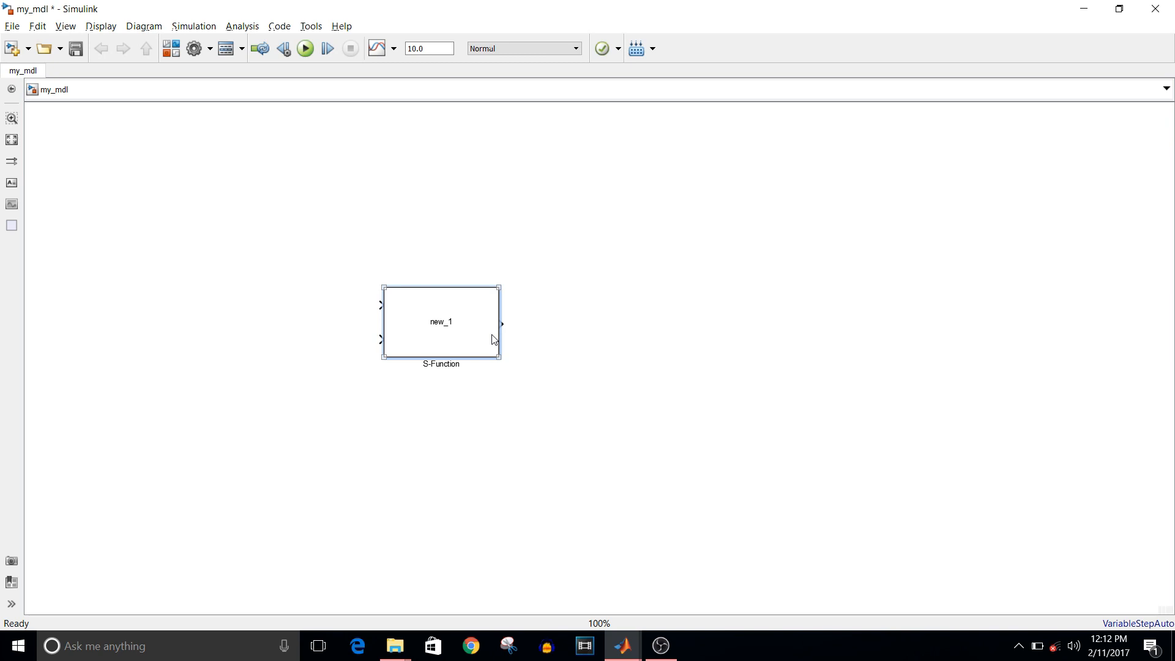
# Insert two Constant blocks wired to new_1's inputs and a Display block on its output.
pyautogui.click(311, 451)
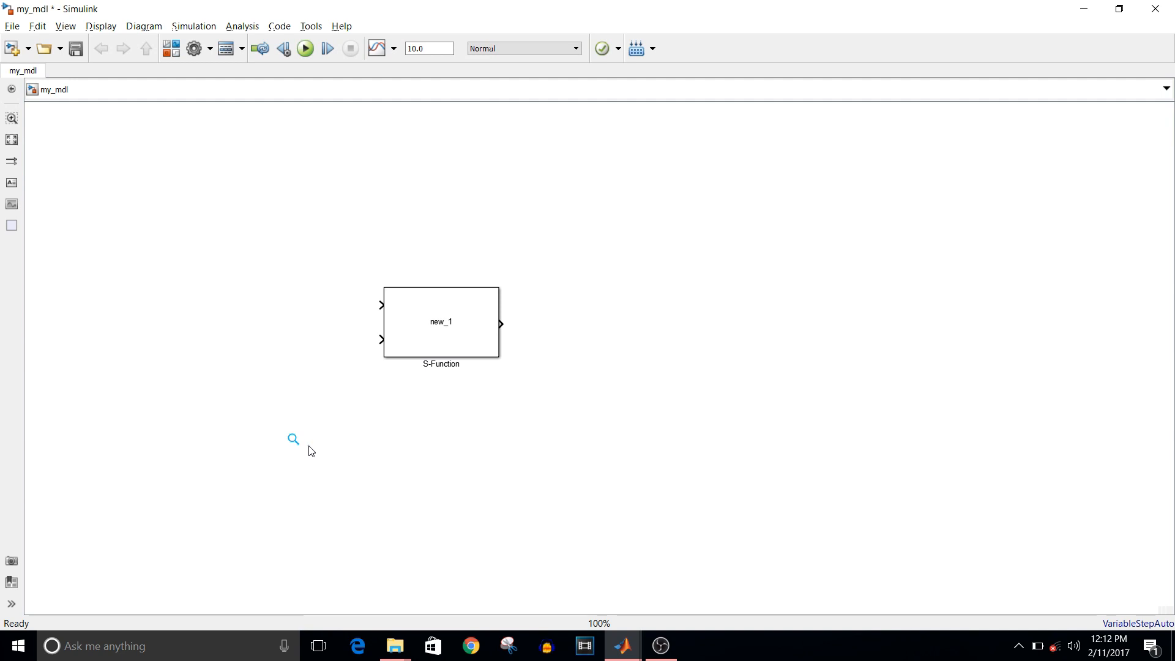
pyautogui.write('co')
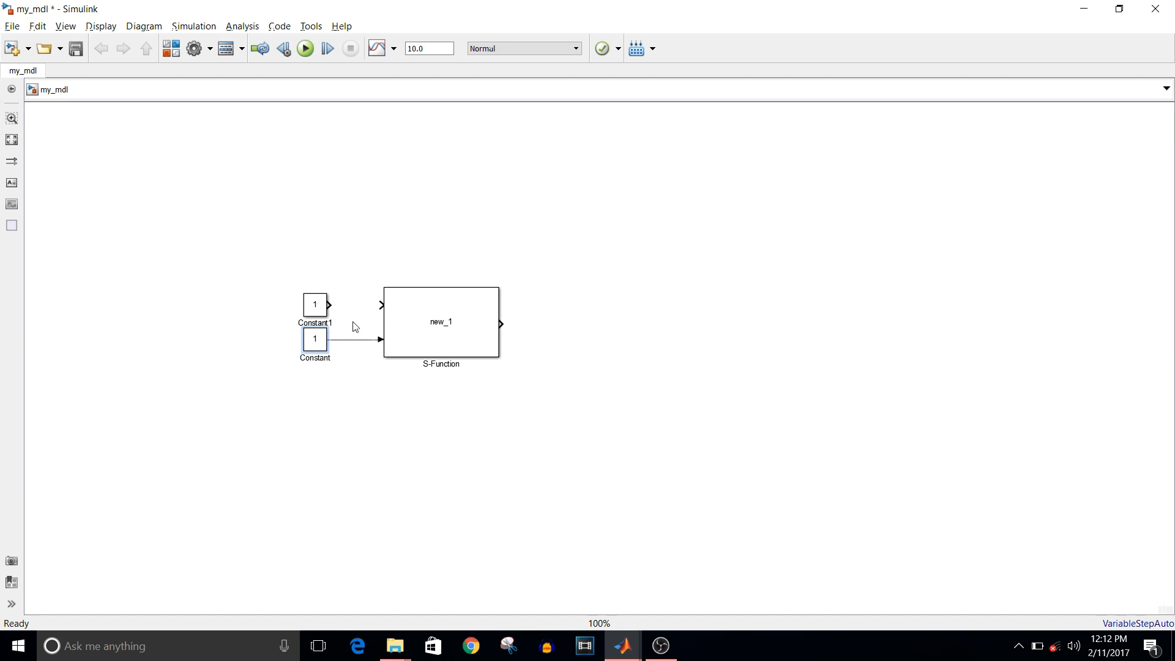
pyautogui.click(314, 305)
pyautogui.write('disp')
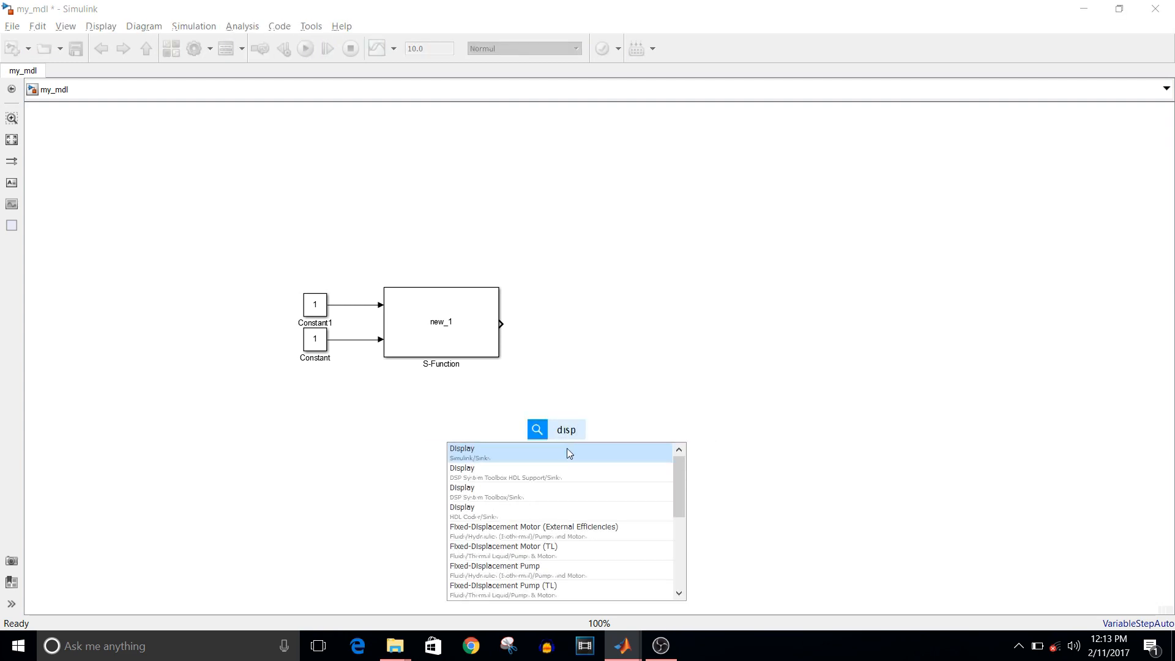
pyautogui.click(462, 448)
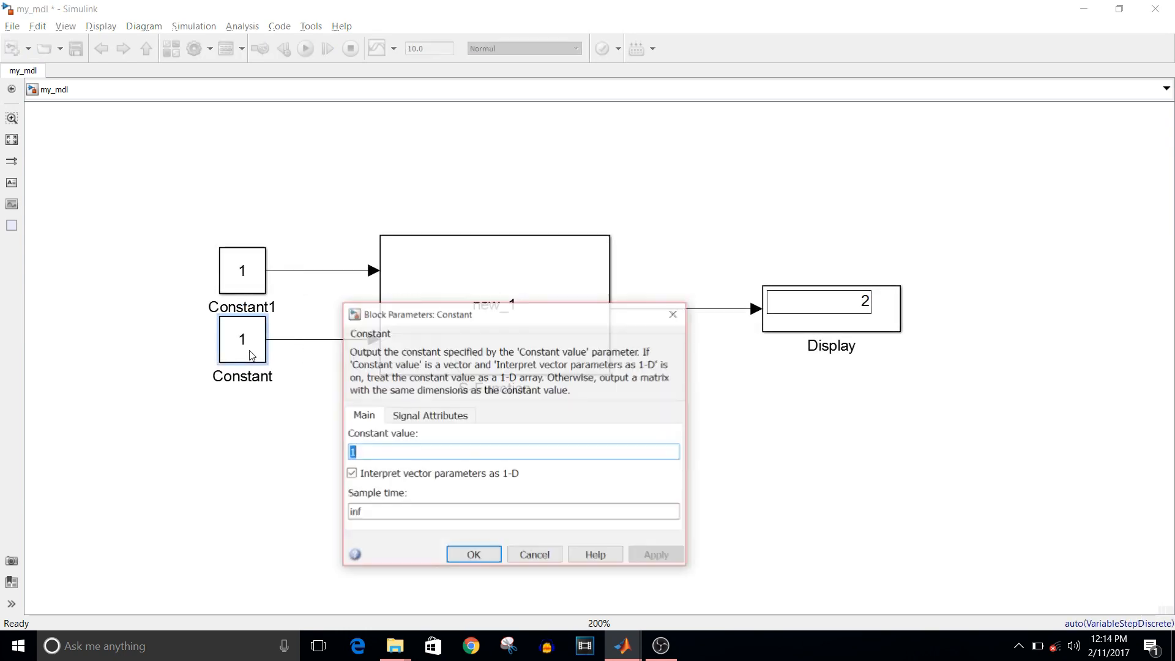
# Set the lower Constant to 5 and run the simulation to refresh the Display.
pyautogui.write('5')
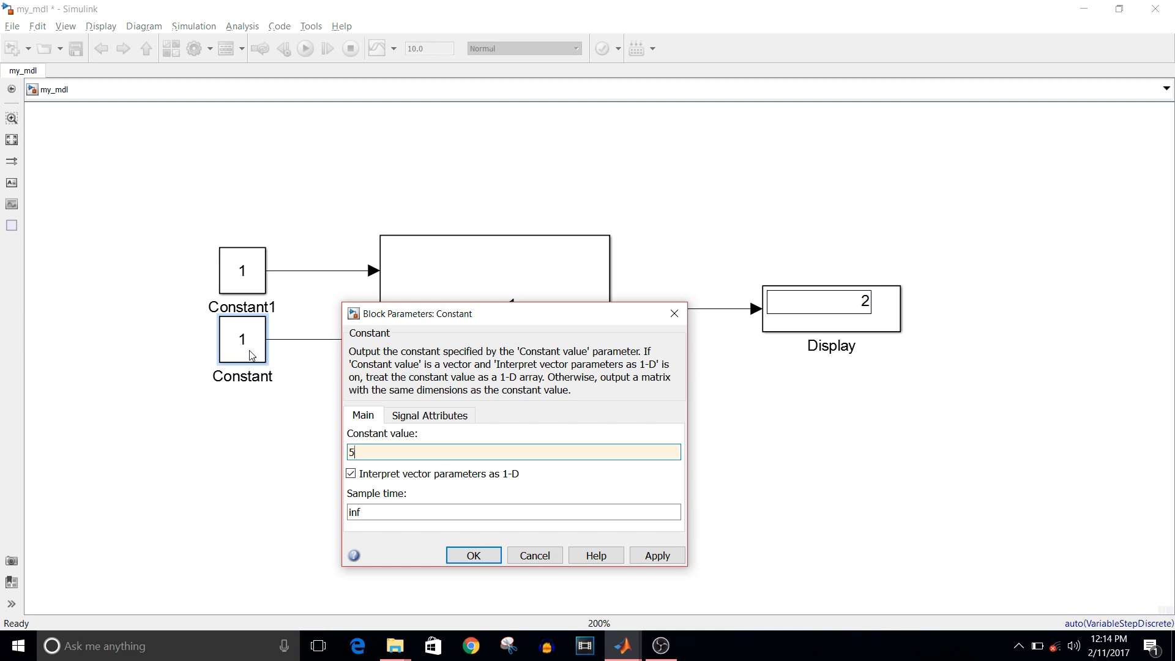
pyautogui.click(656, 556)
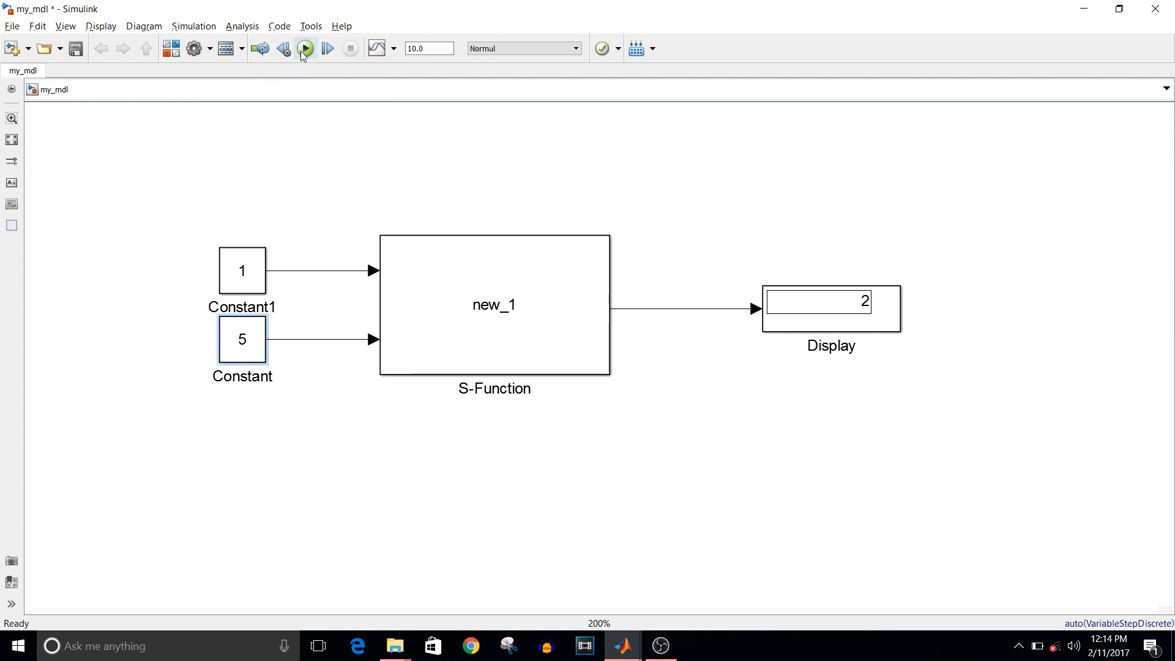
pyautogui.click(305, 47)
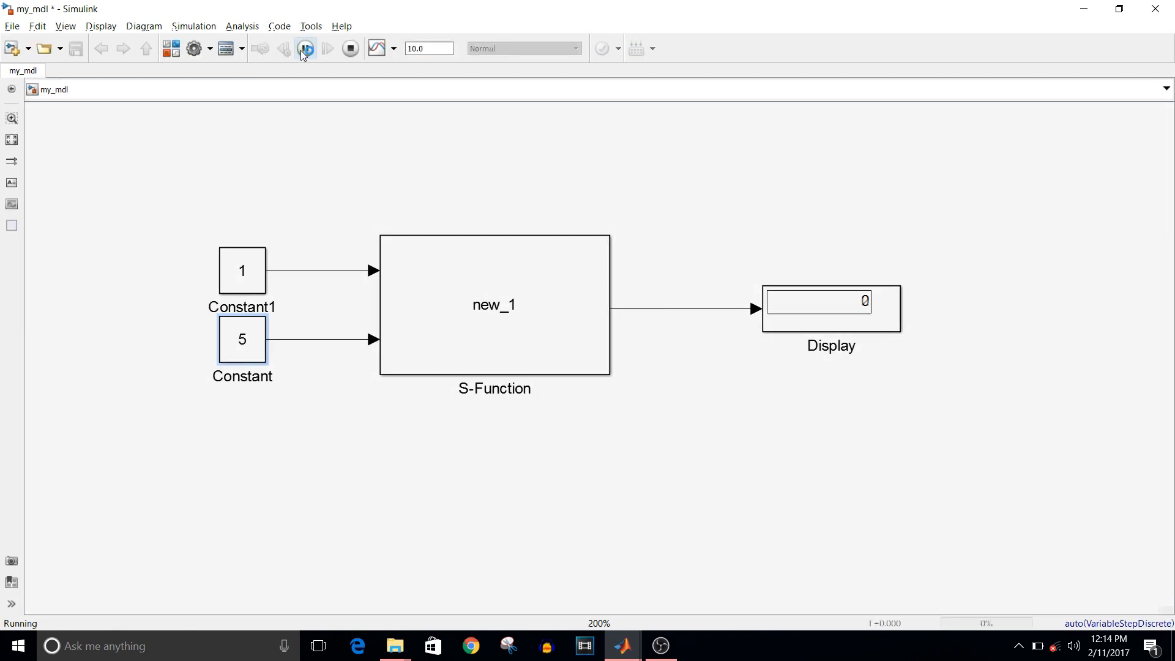